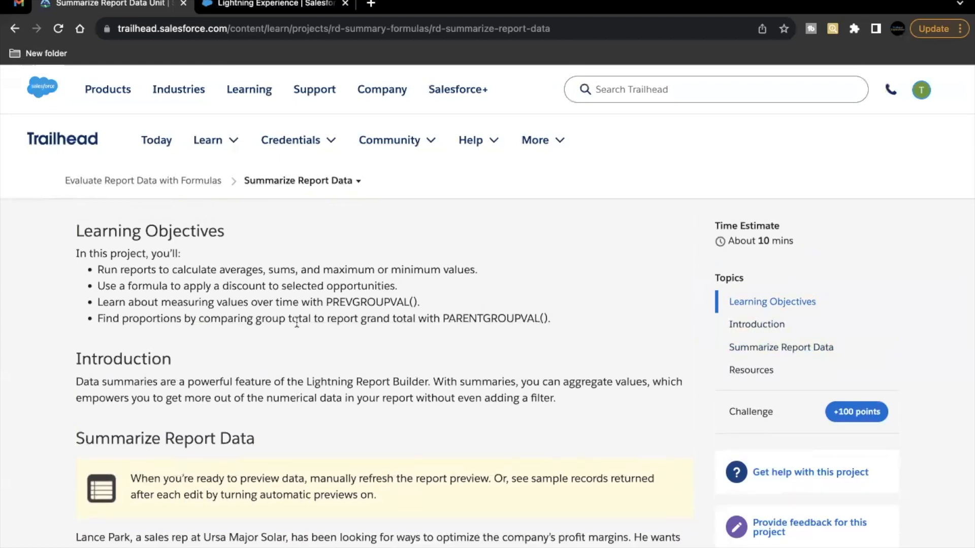
Step: Review the Trailhead instructions, then reach the Reports home in the Playground org via the App Launcher
scroll(down, 3)
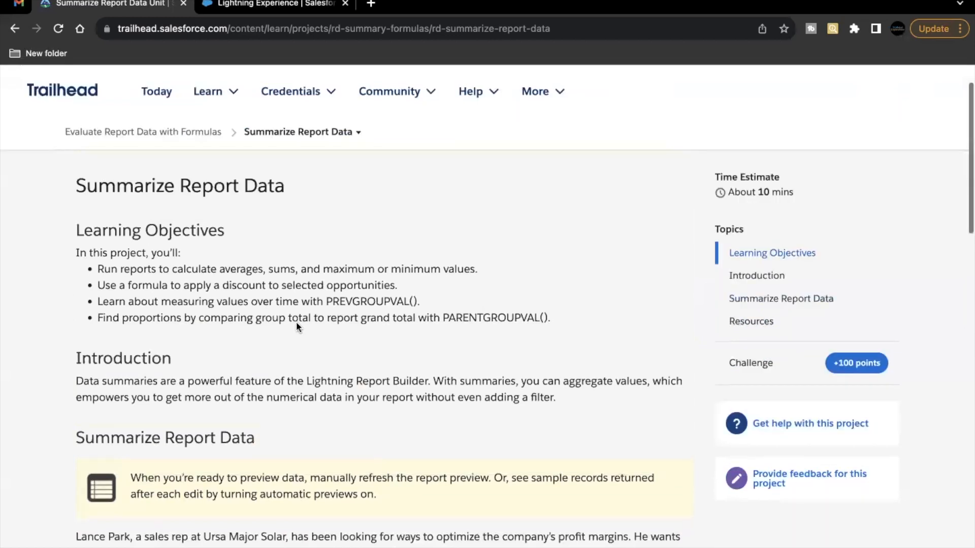
scroll(down, 3)
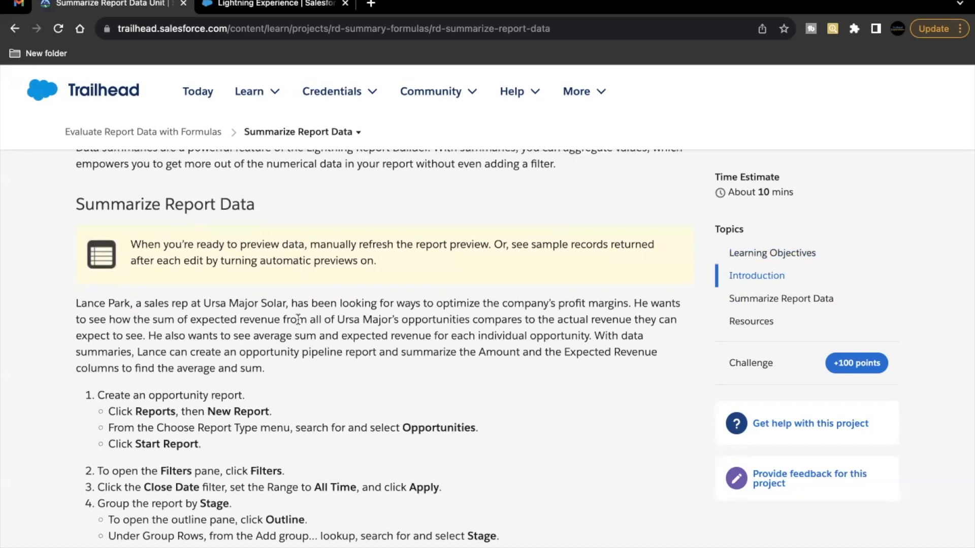
click(332, 91)
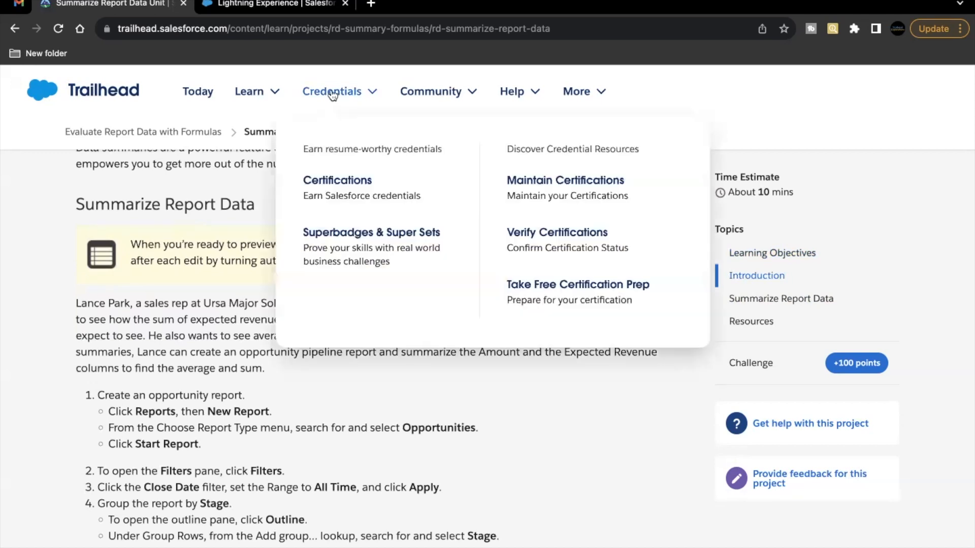
click(272, 4)
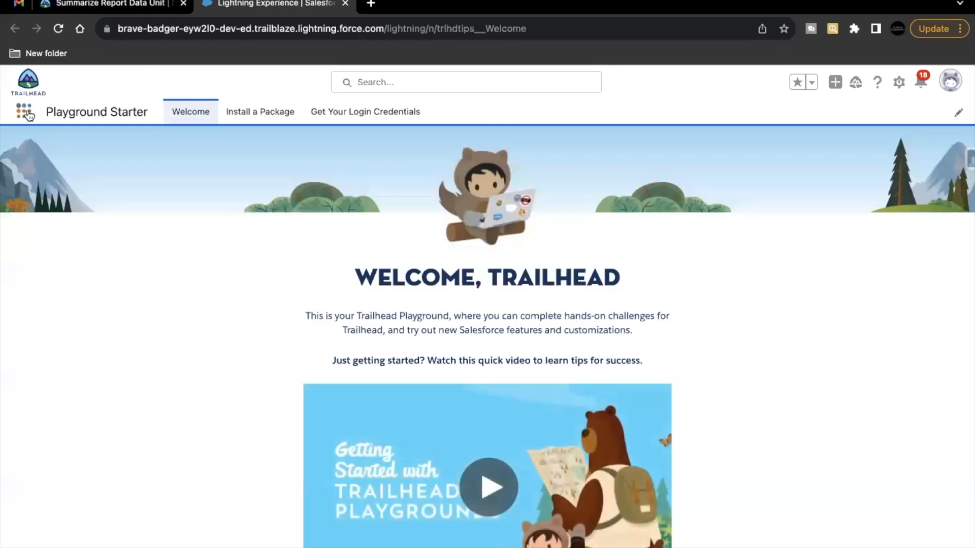
text(repor)
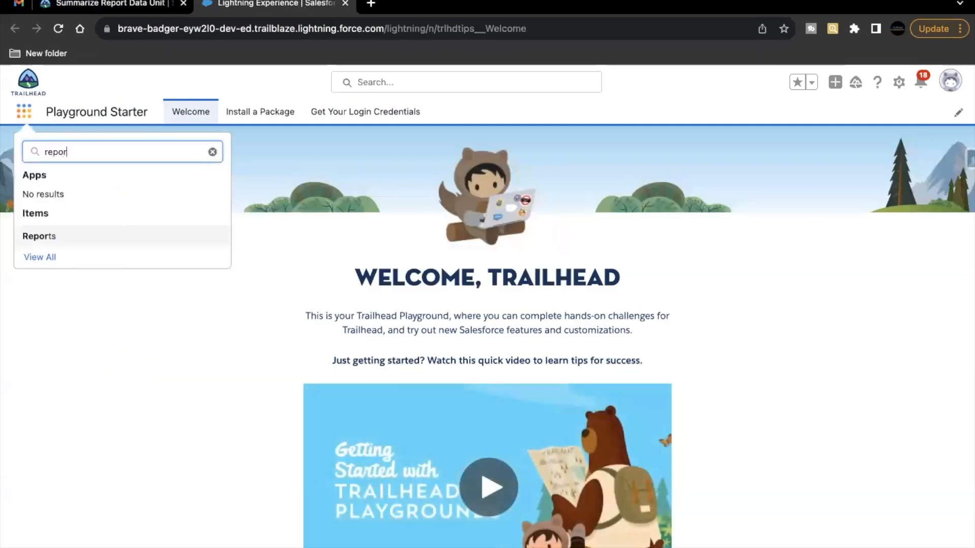
click(40, 236)
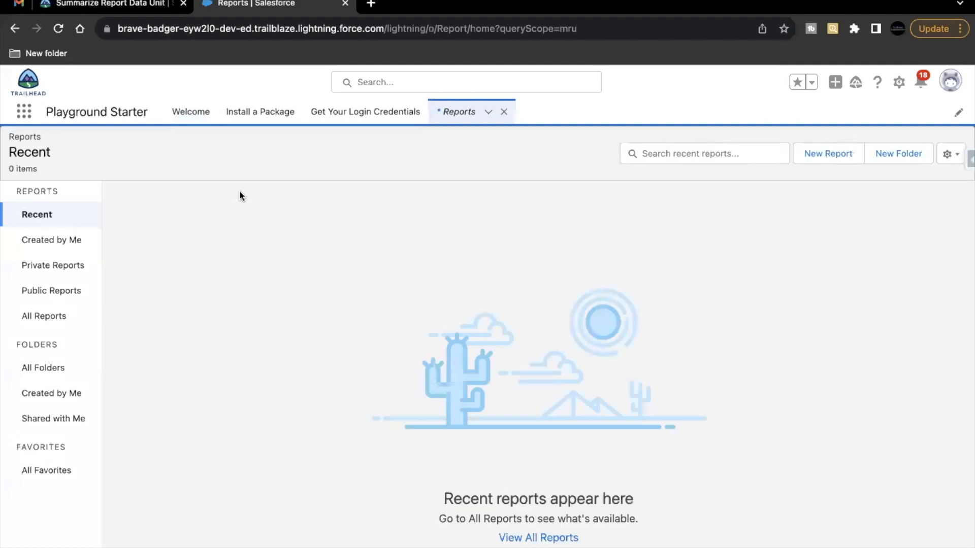
Step: Create a new report based on the Opportunities report type
click(828, 153)
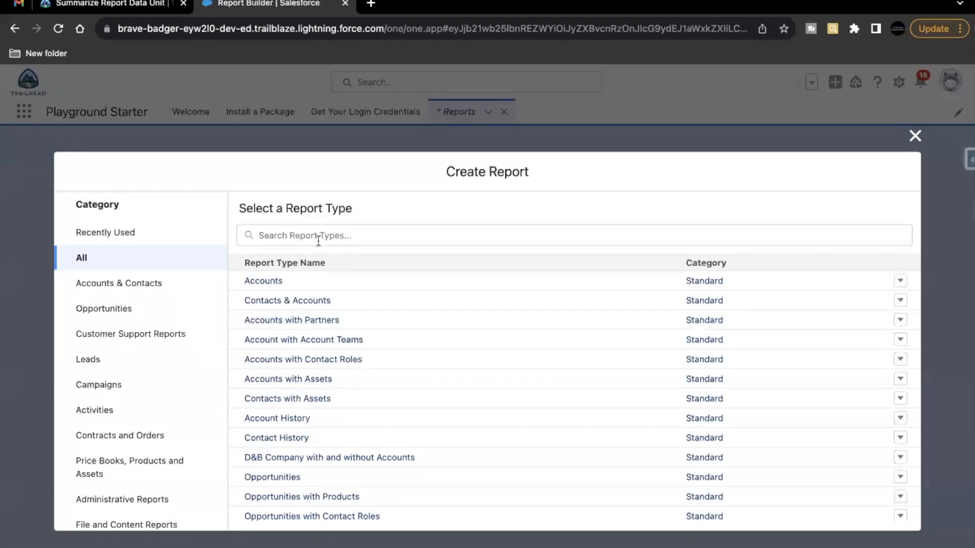
text(Opp)
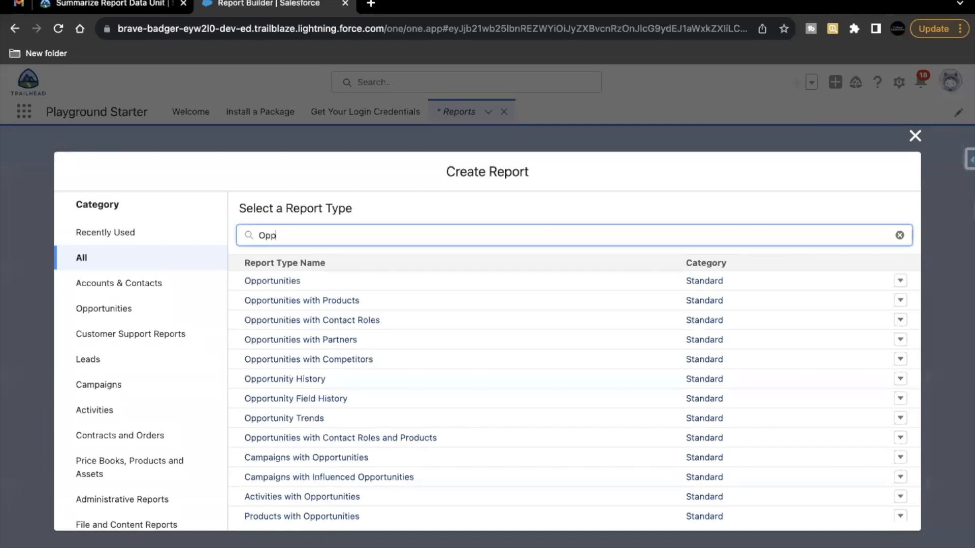
click(272, 280)
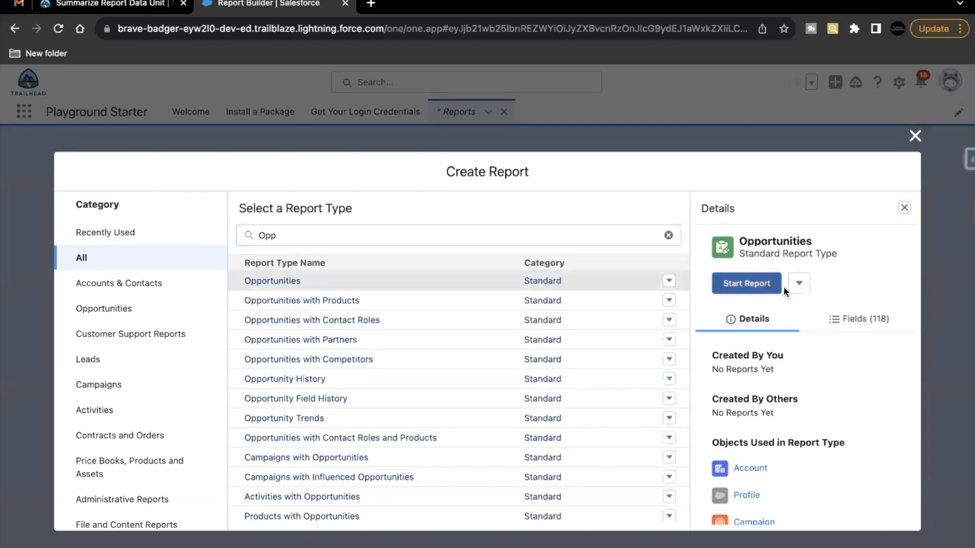
click(745, 283)
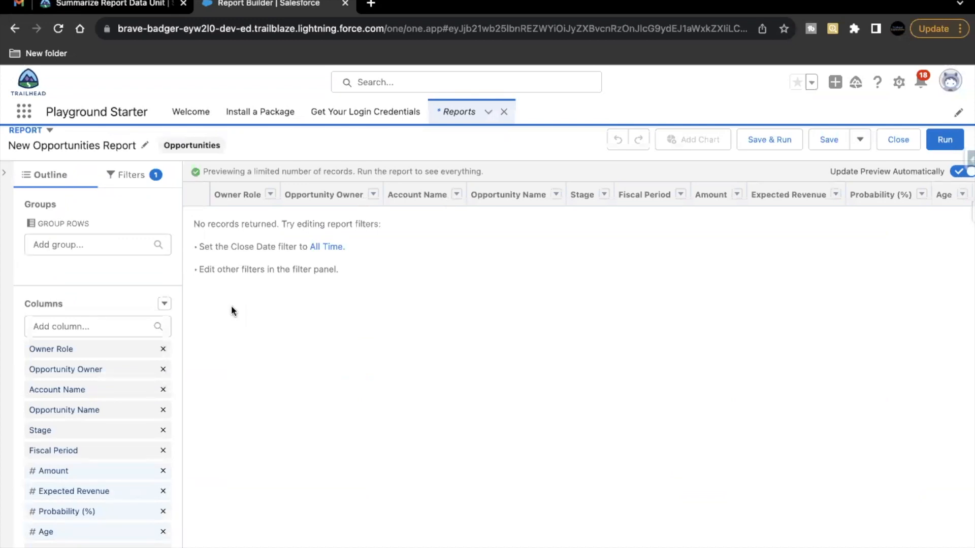
mouse_move(231, 304)
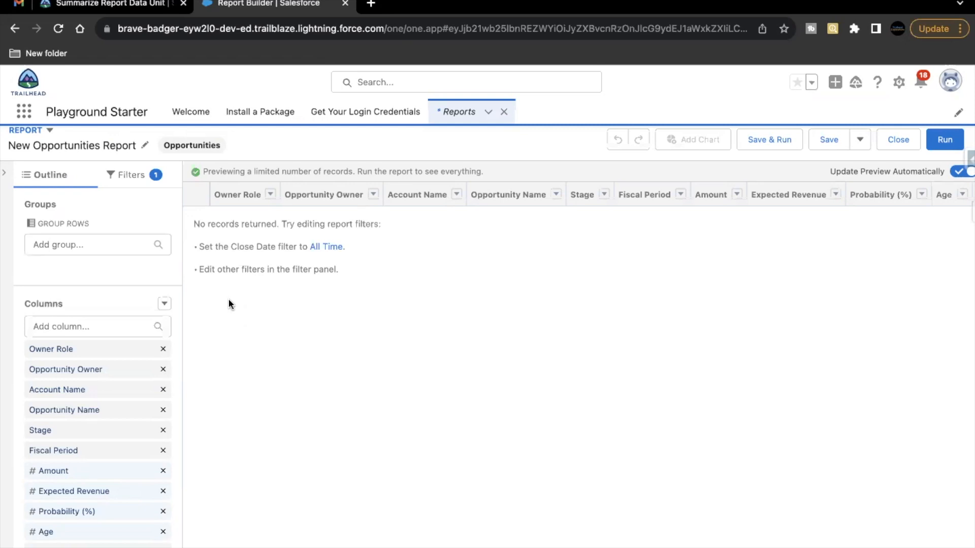
mouse_move(235, 281)
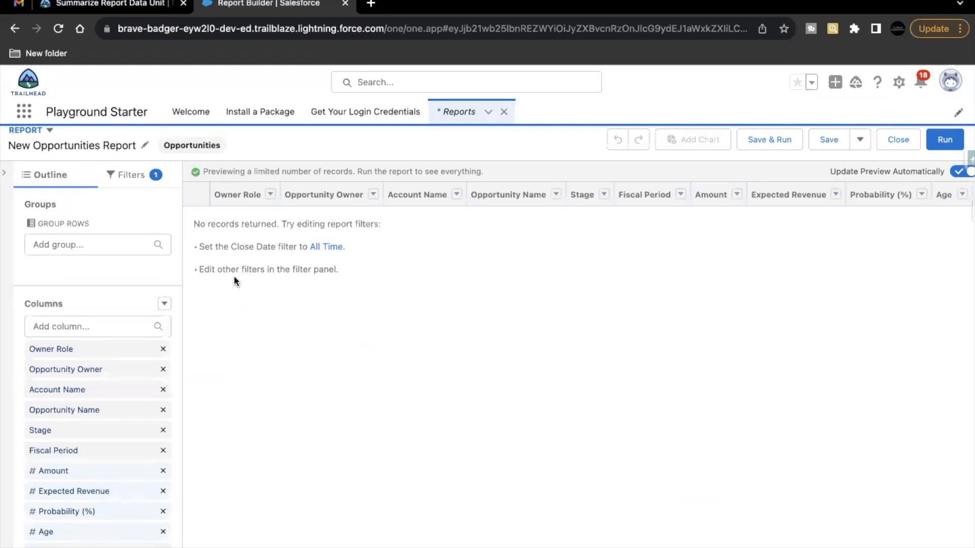
mouse_move(214, 245)
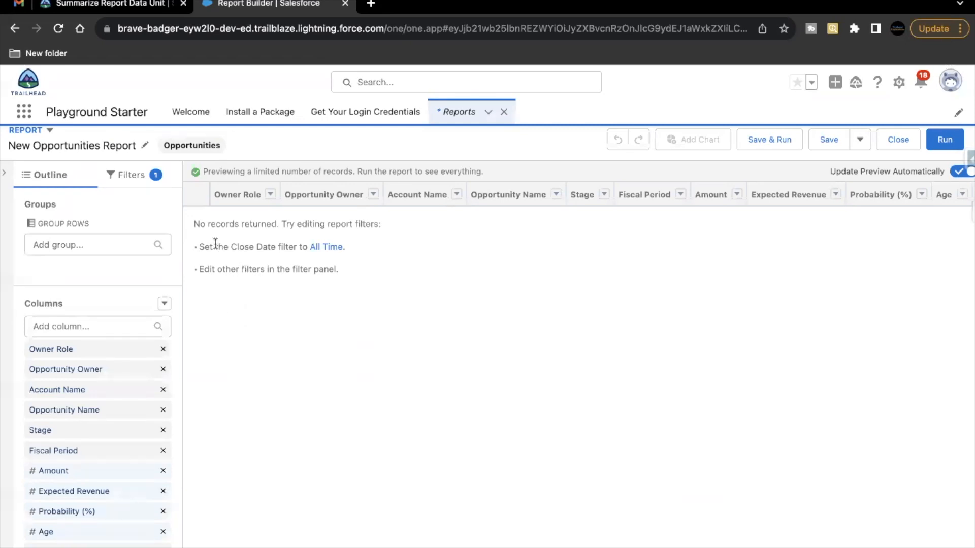
Step: Set the Close Date filter range to All Time and return to the Outline pane
drag(199, 246, 288, 247)
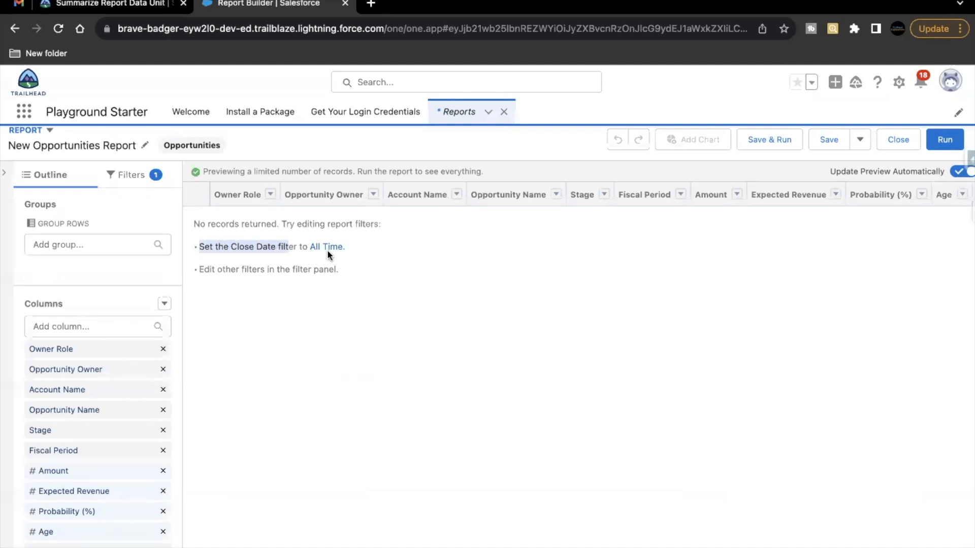
click(131, 174)
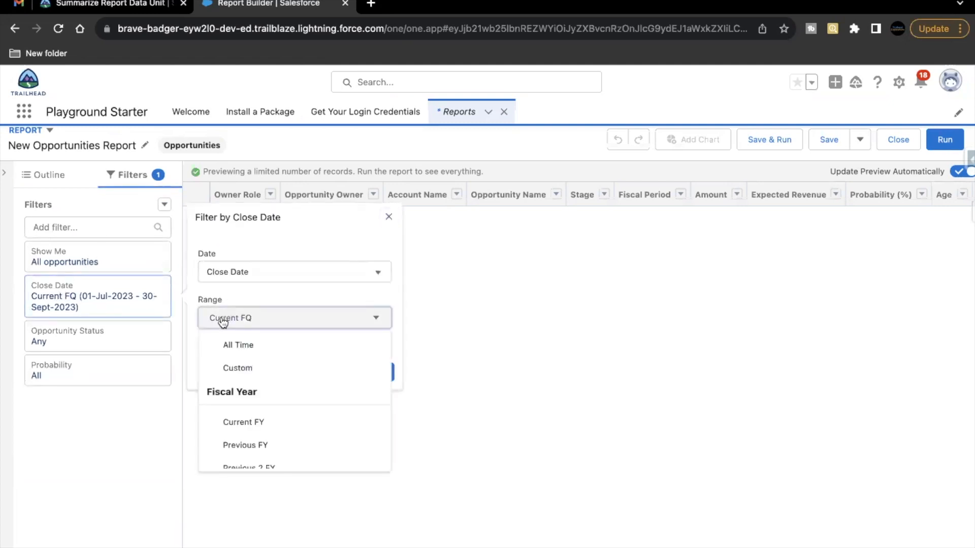
click(238, 345)
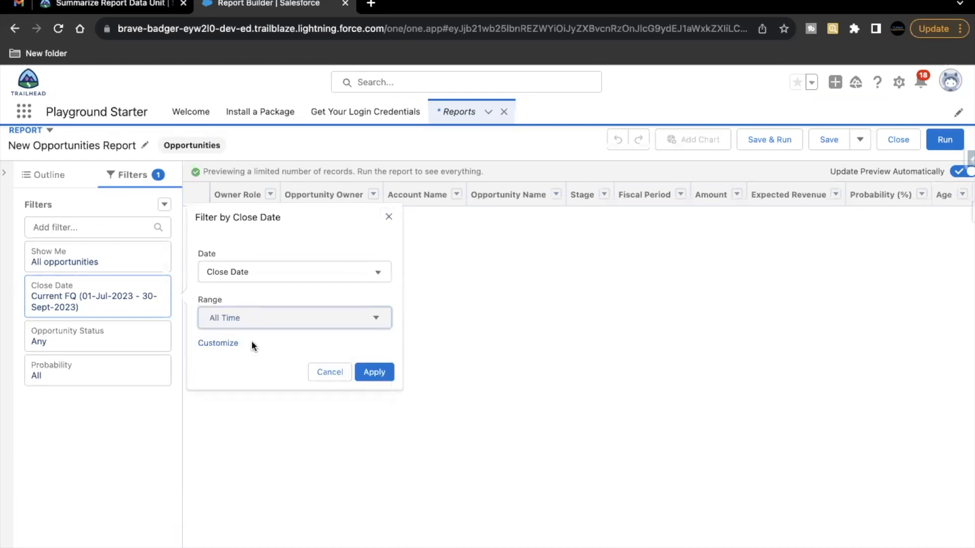
click(373, 372)
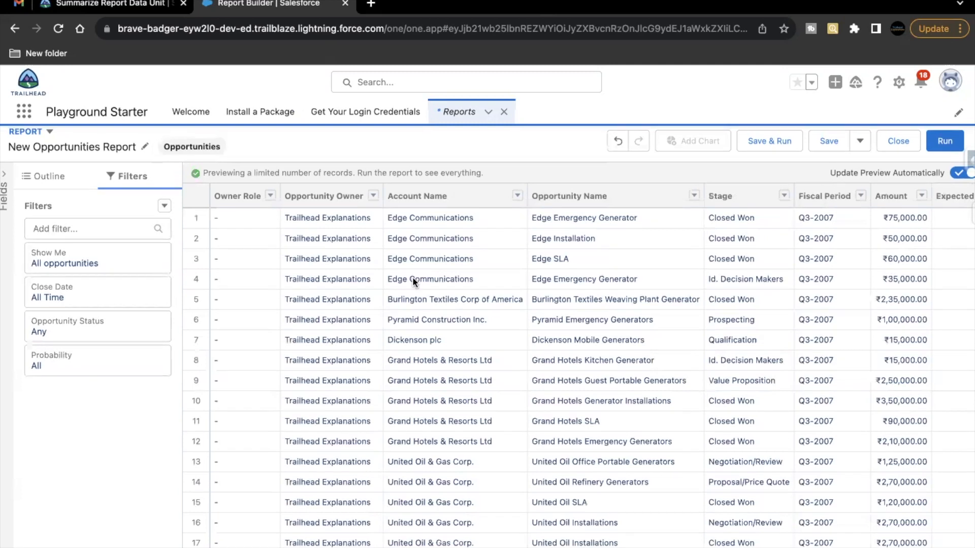
click(48, 175)
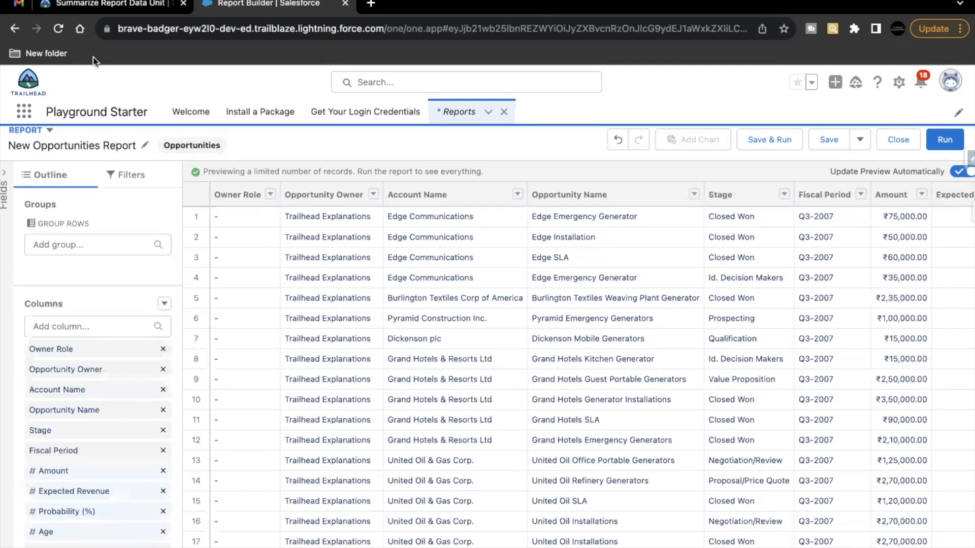
click(108, 8)
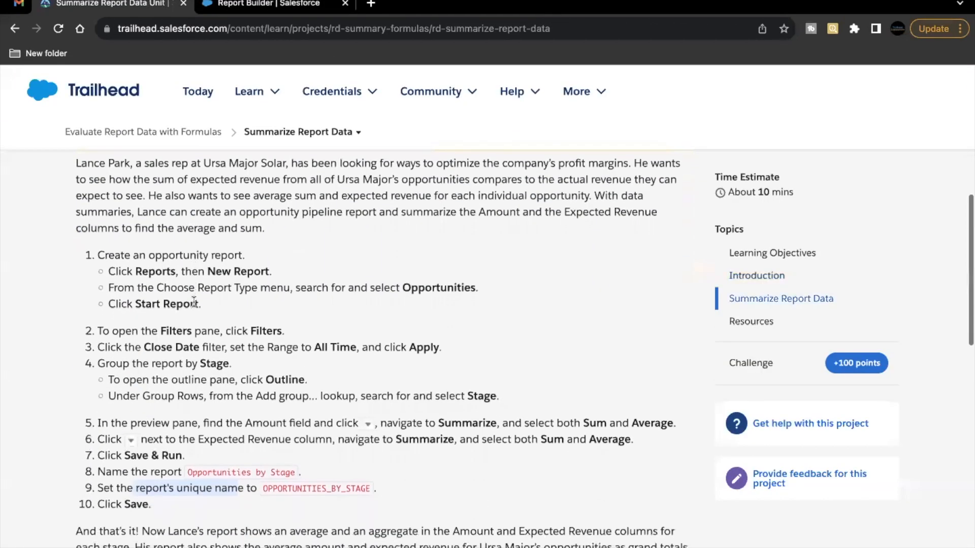
scroll(down, 3)
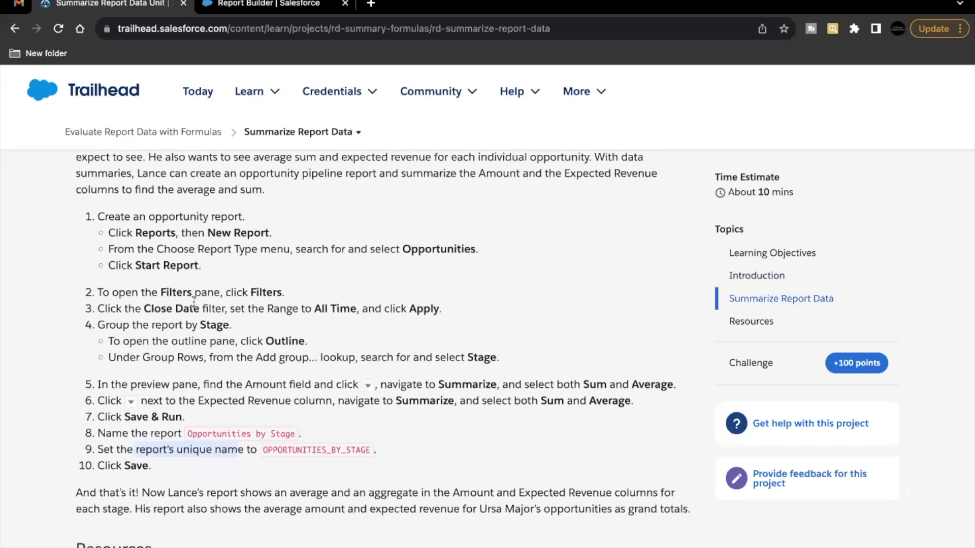
mouse_move(198, 326)
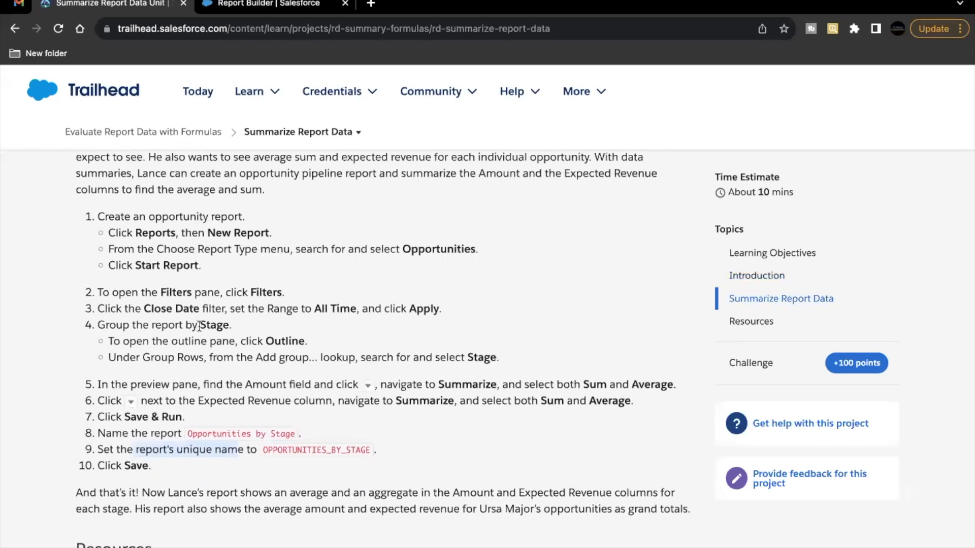
click(267, 5)
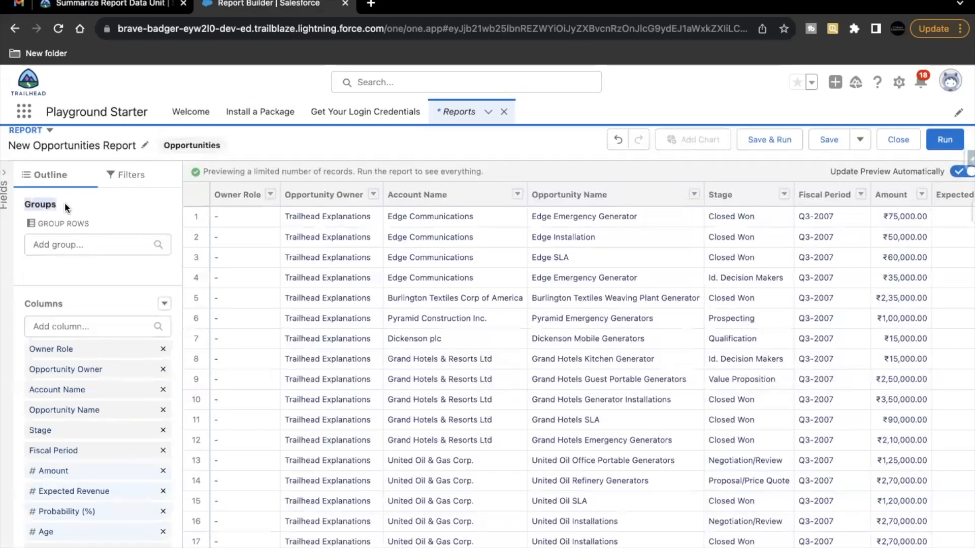
Step: Group the report rows by Stage, then check the Trailhead instructions
click(93, 245)
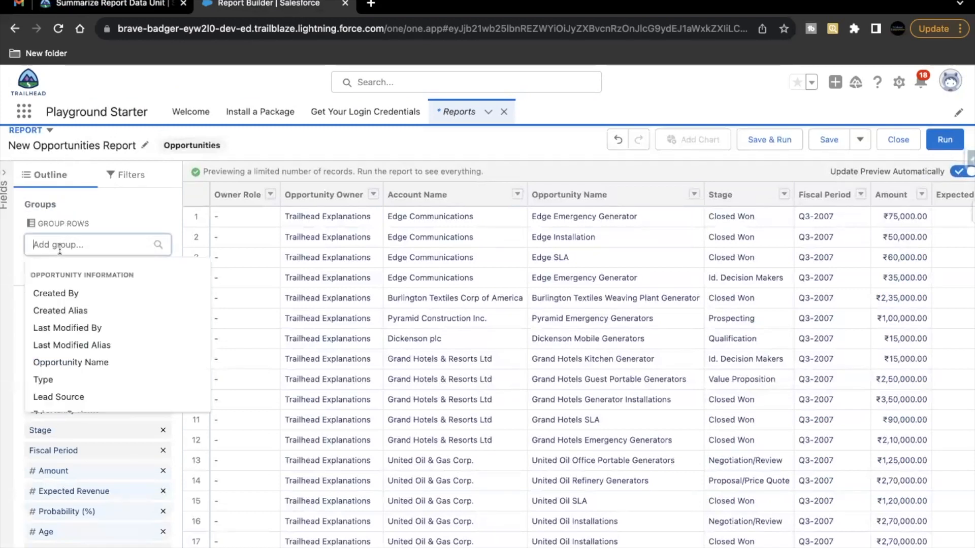
text(stag)
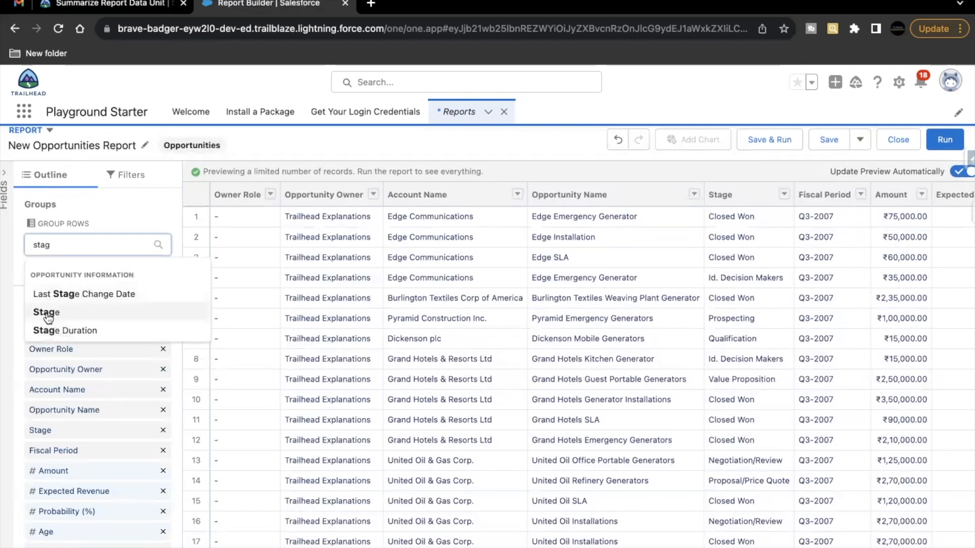
click(46, 312)
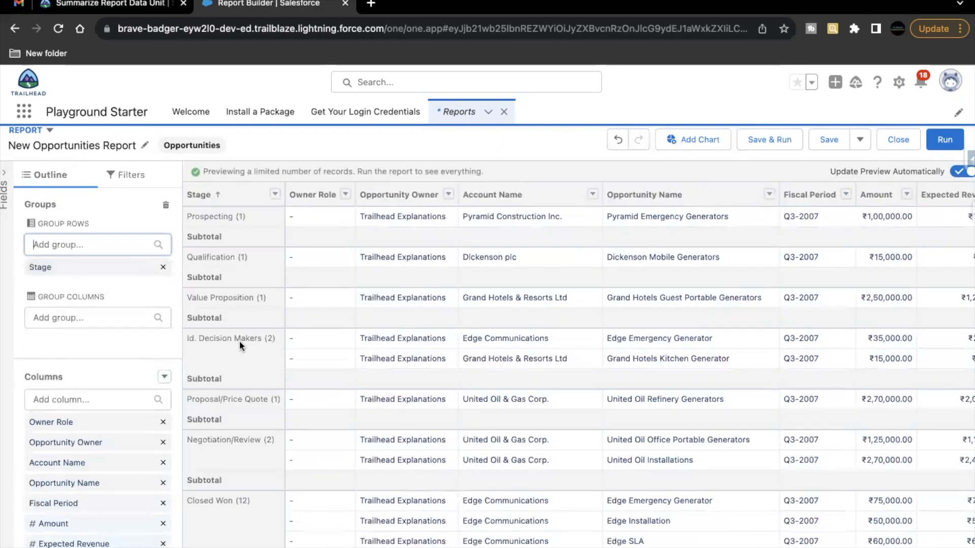
mouse_move(254, 219)
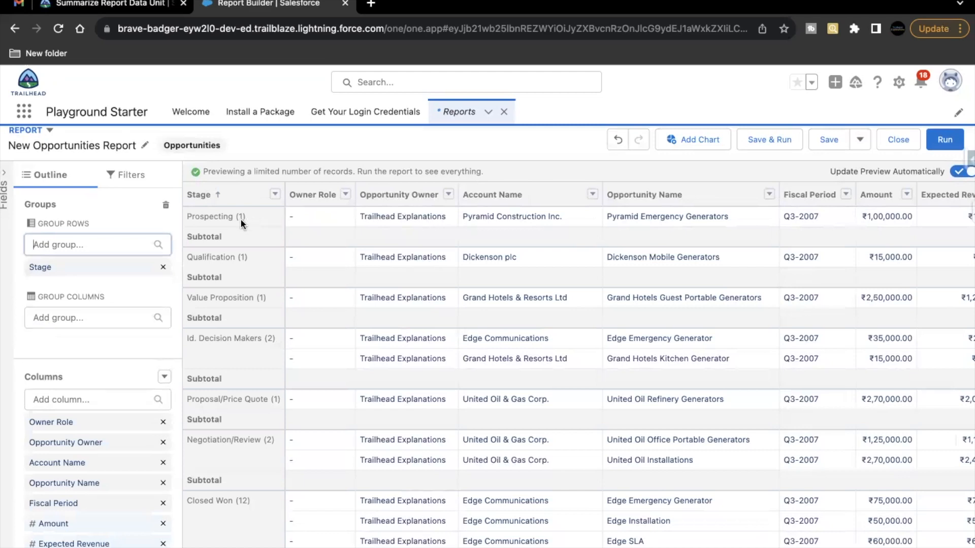
mouse_move(211, 219)
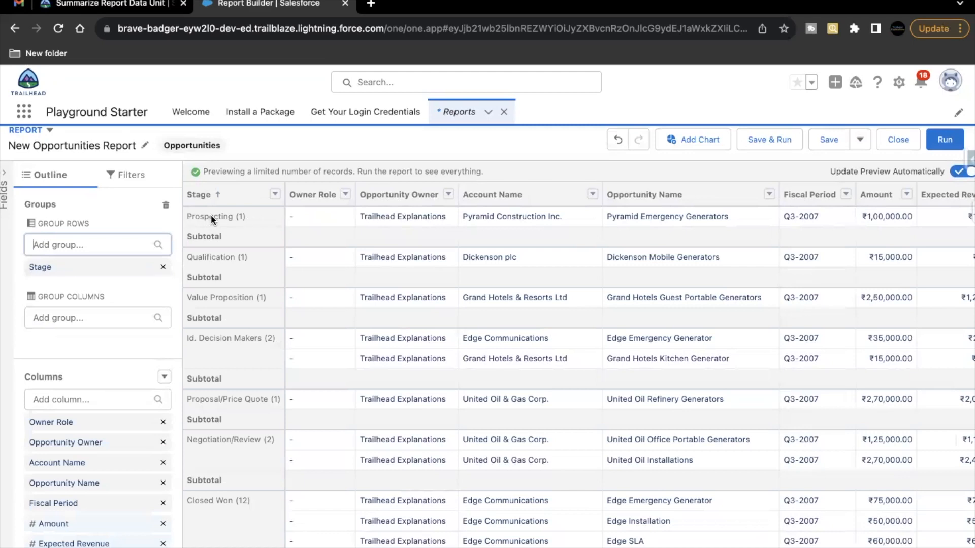
mouse_move(252, 228)
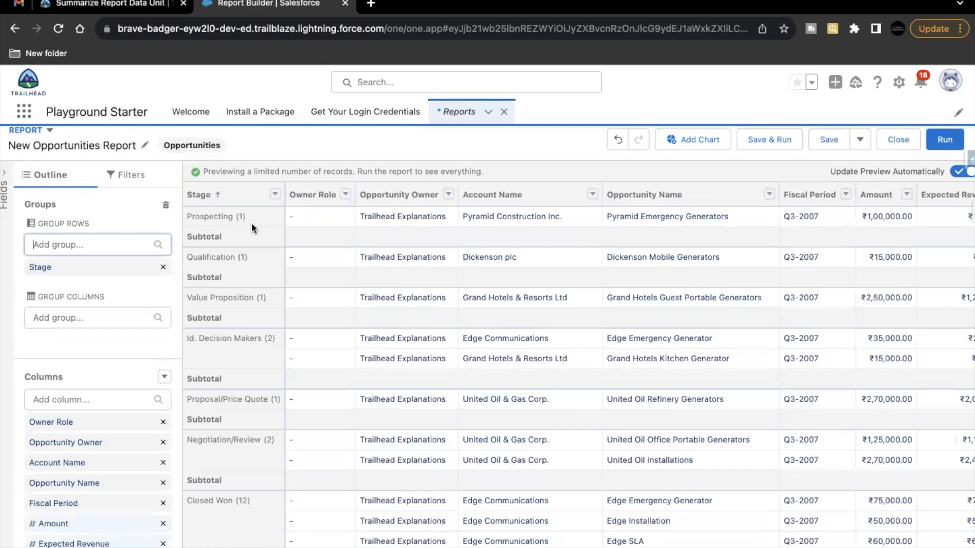
mouse_move(245, 222)
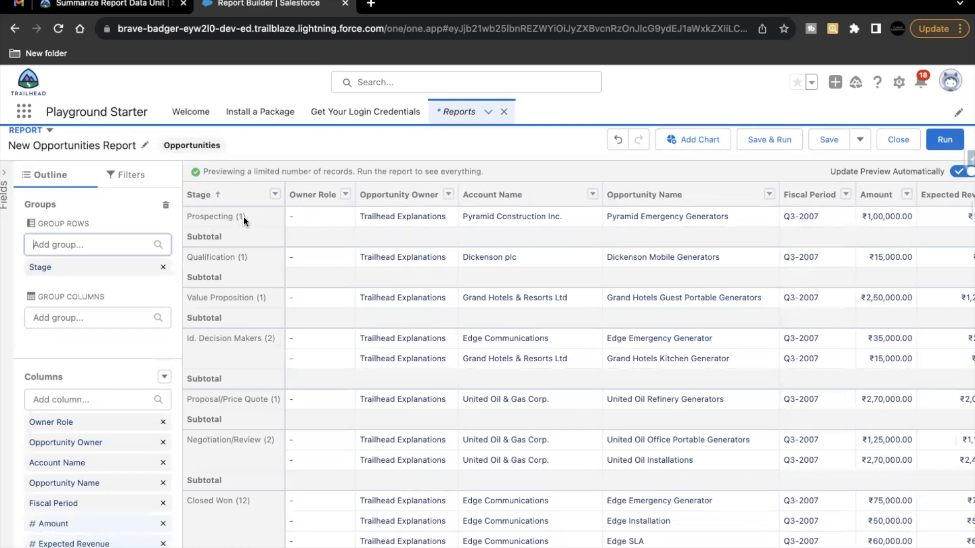
mouse_move(452, 214)
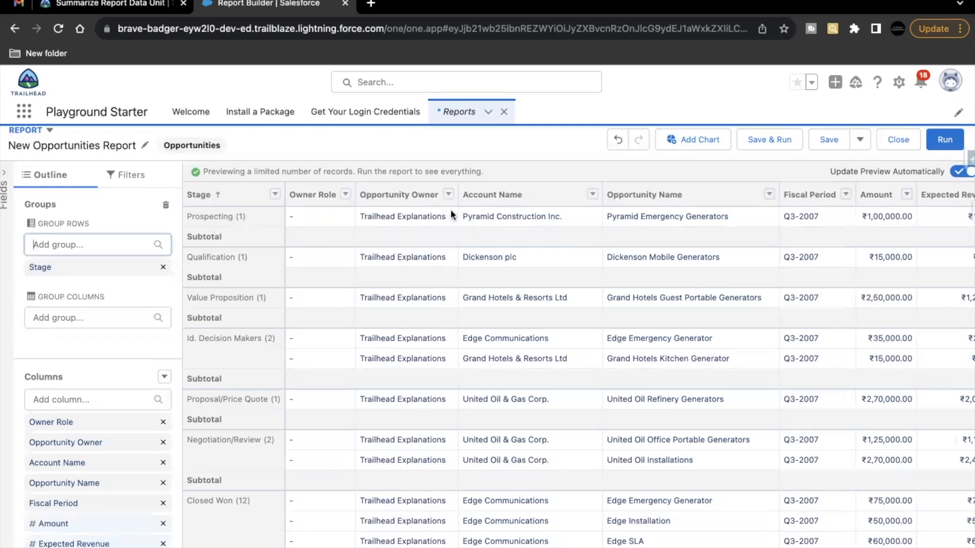
mouse_move(262, 260)
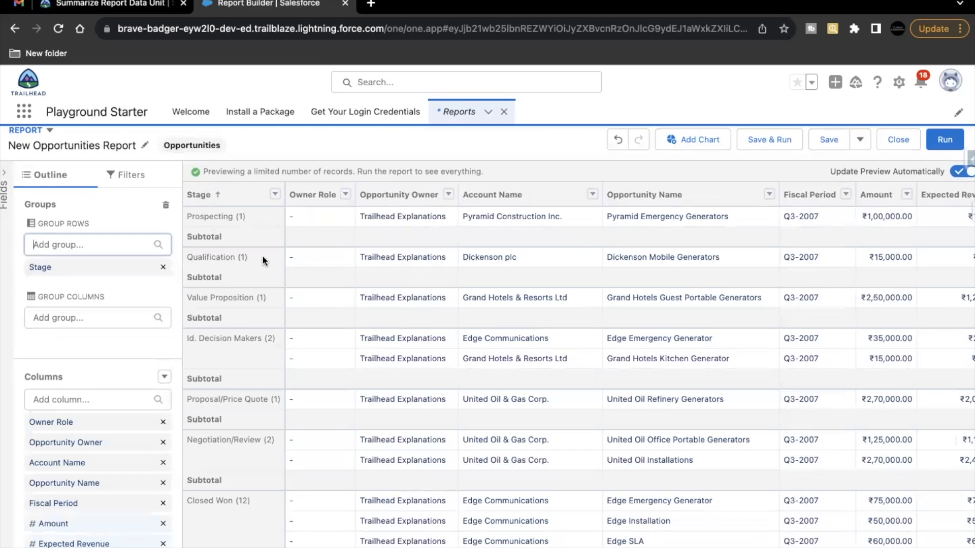
mouse_move(234, 305)
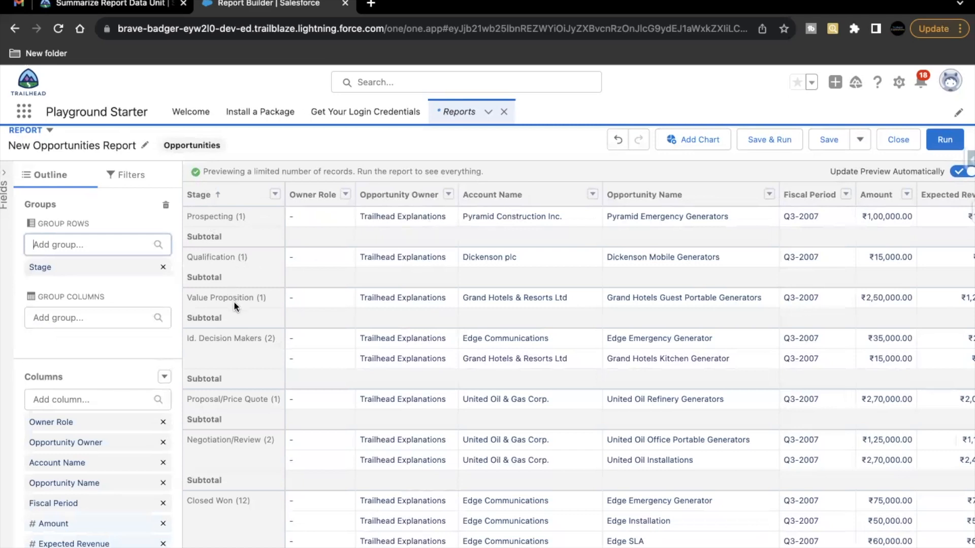
mouse_move(187, 345)
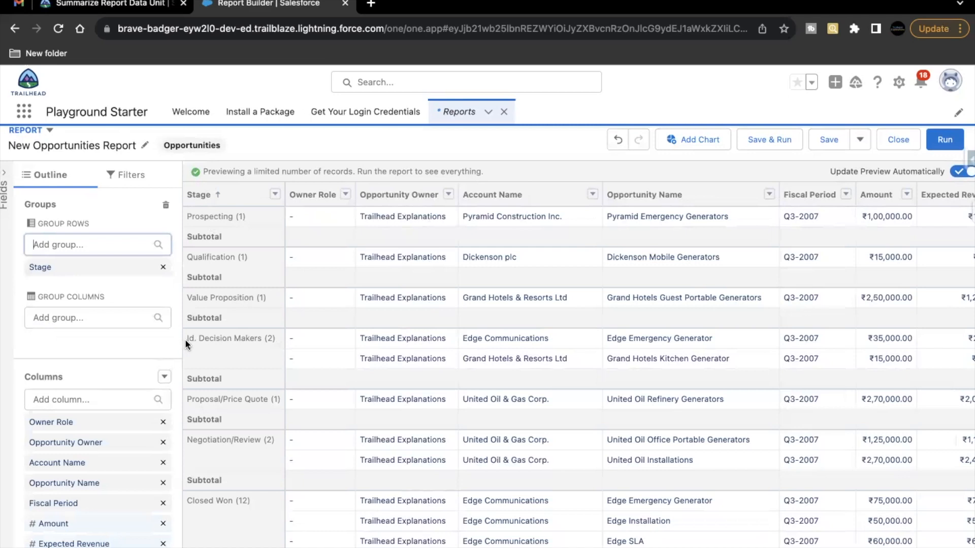
mouse_move(262, 340)
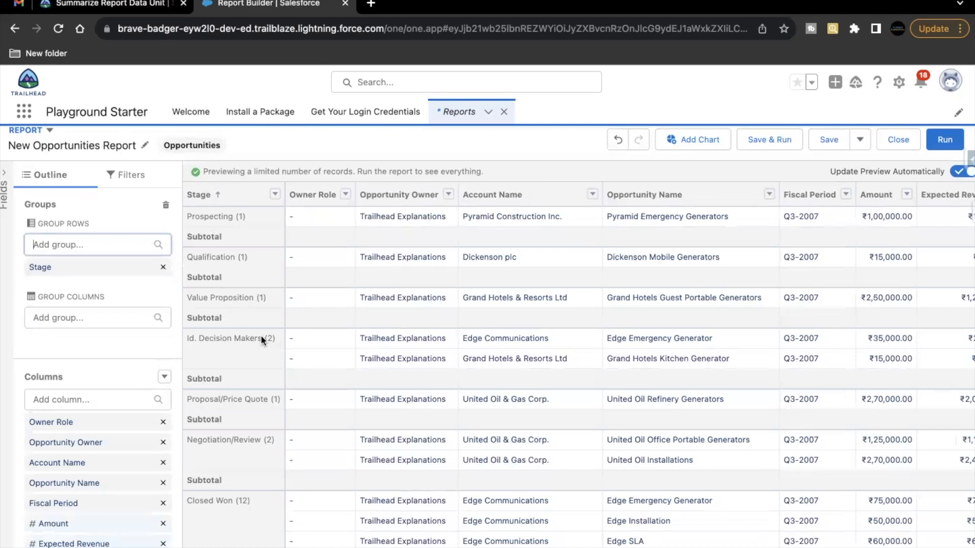
mouse_move(612, 341)
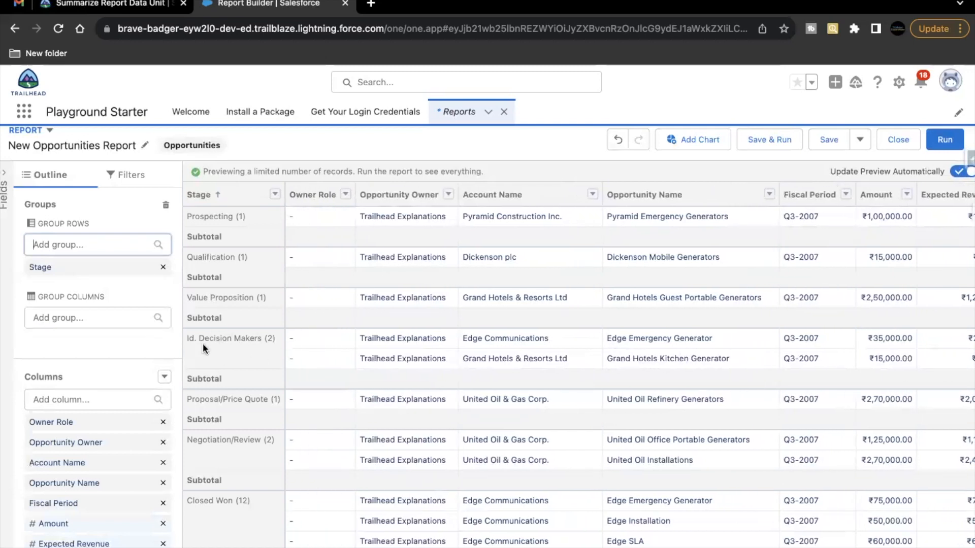
mouse_move(223, 349)
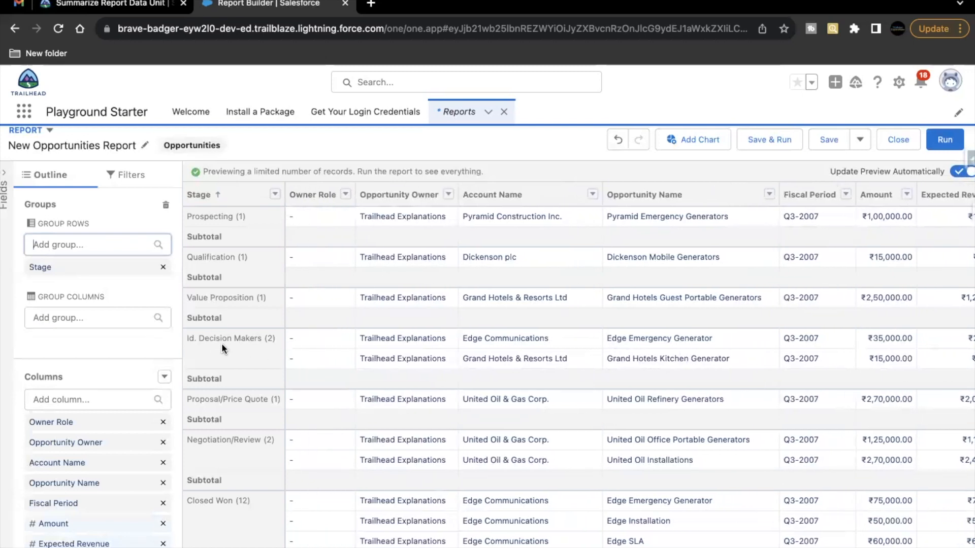
mouse_move(245, 370)
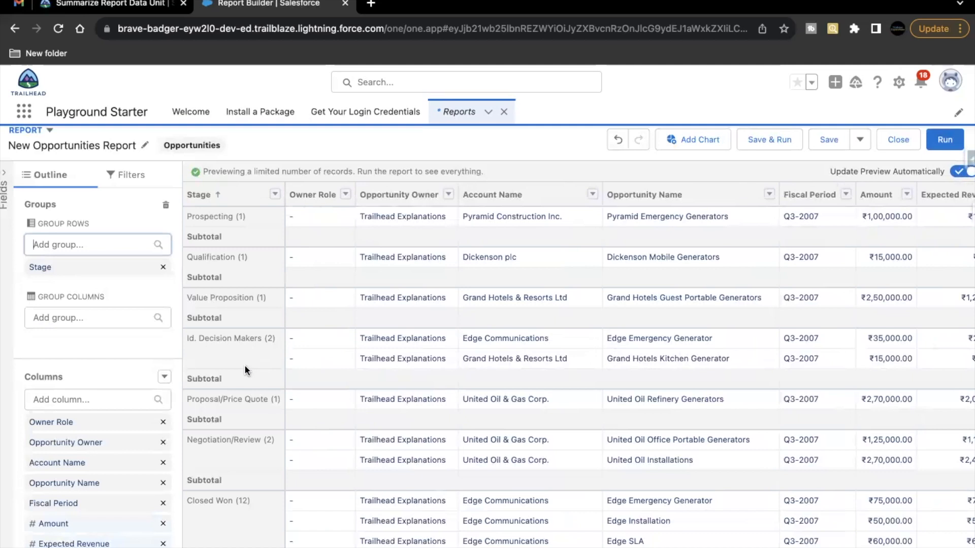
click(109, 5)
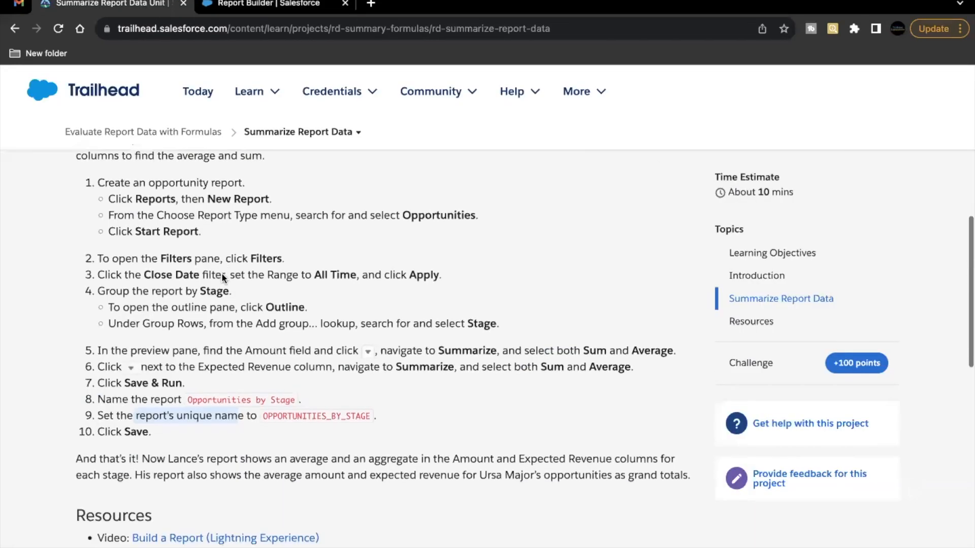
Step: Read steps 5–10 of the Summarize Report Data instructions and return to the report
scroll(down, 3)
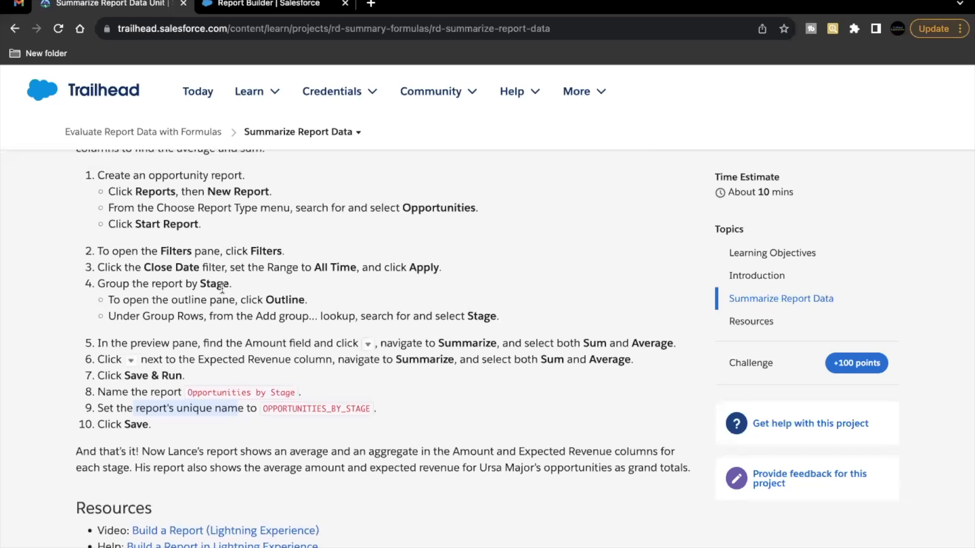
click(261, 5)
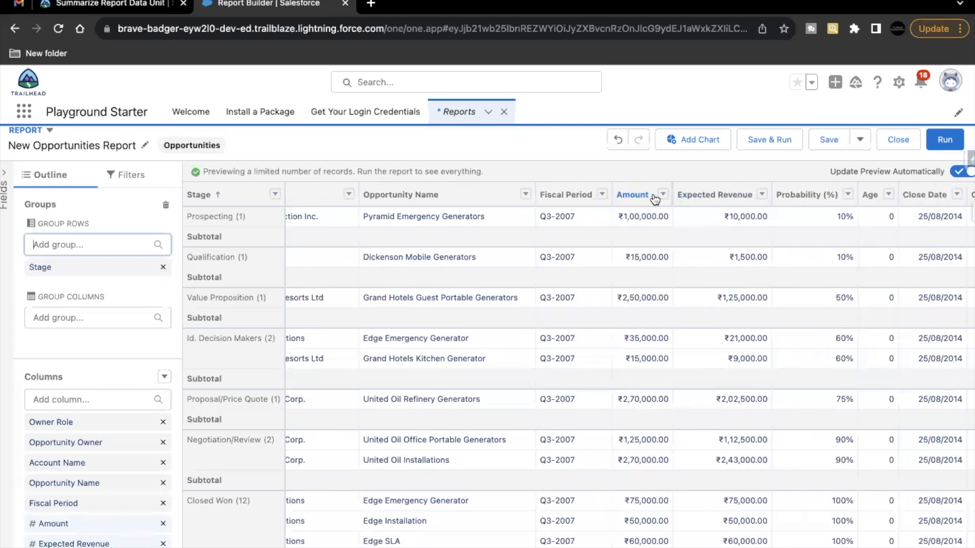
mouse_move(647, 211)
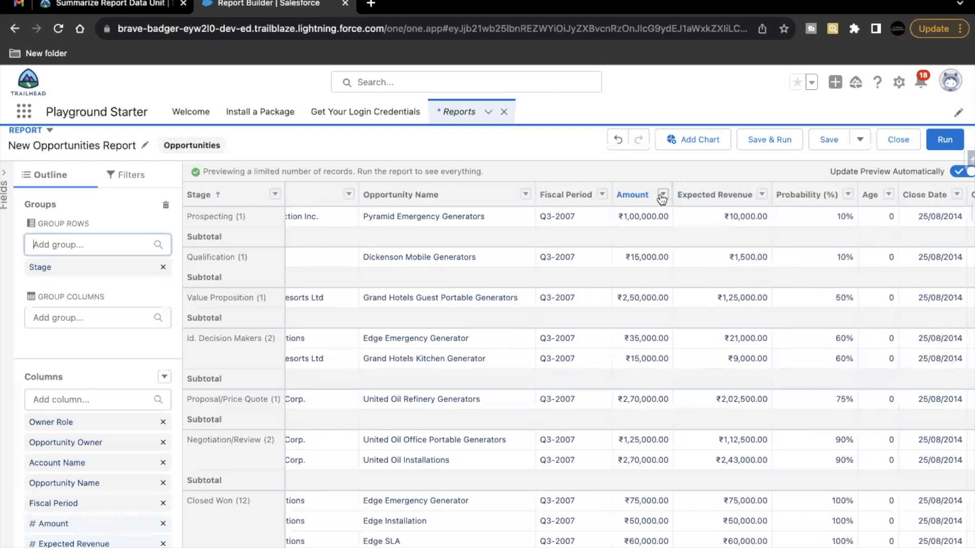
Step: Summarize the Amount column with a Sum for each Stage group
click(662, 195)
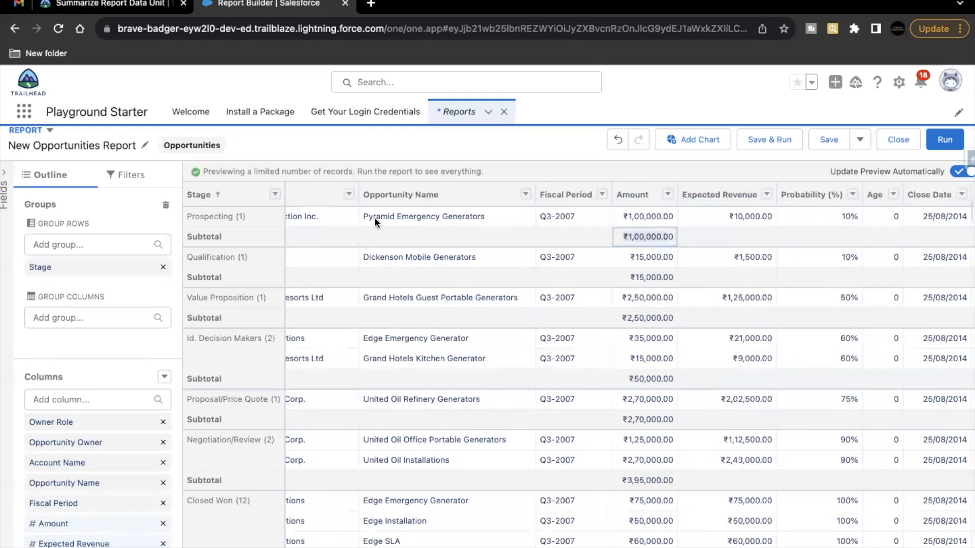
mouse_move(533, 217)
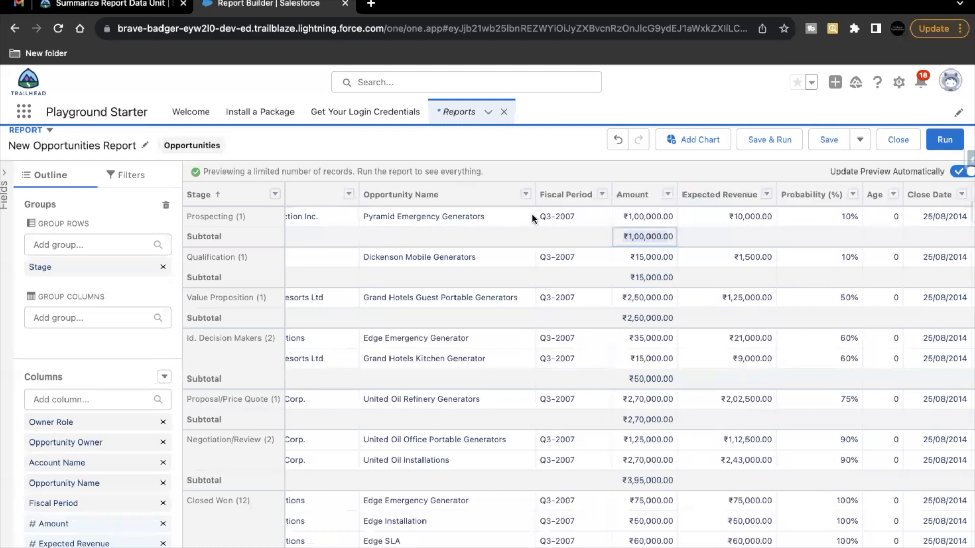
mouse_move(248, 222)
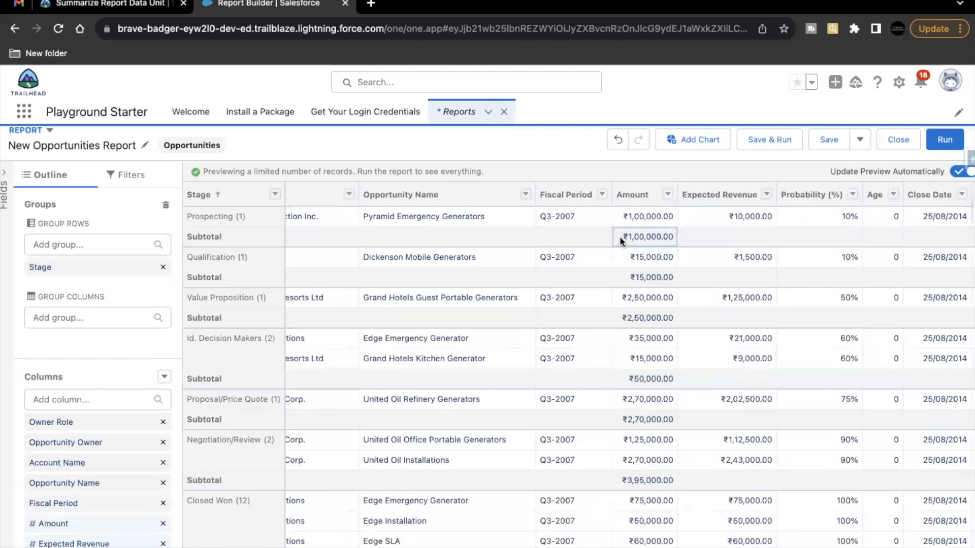
mouse_move(511, 360)
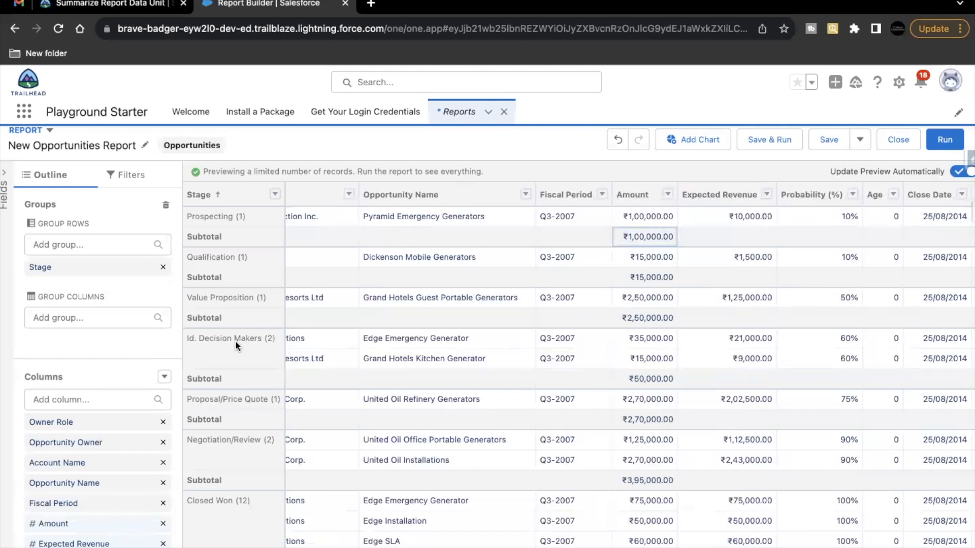
mouse_move(627, 346)
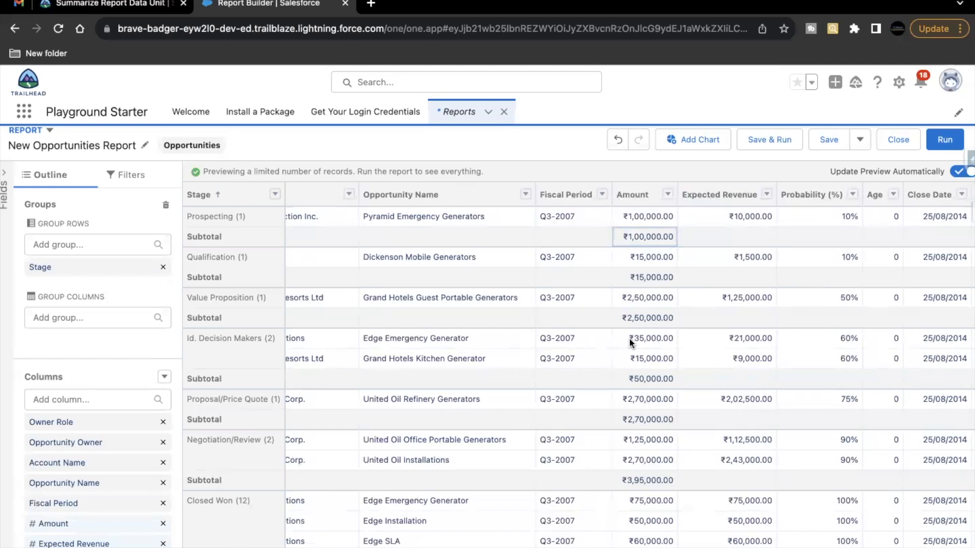
mouse_move(649, 342)
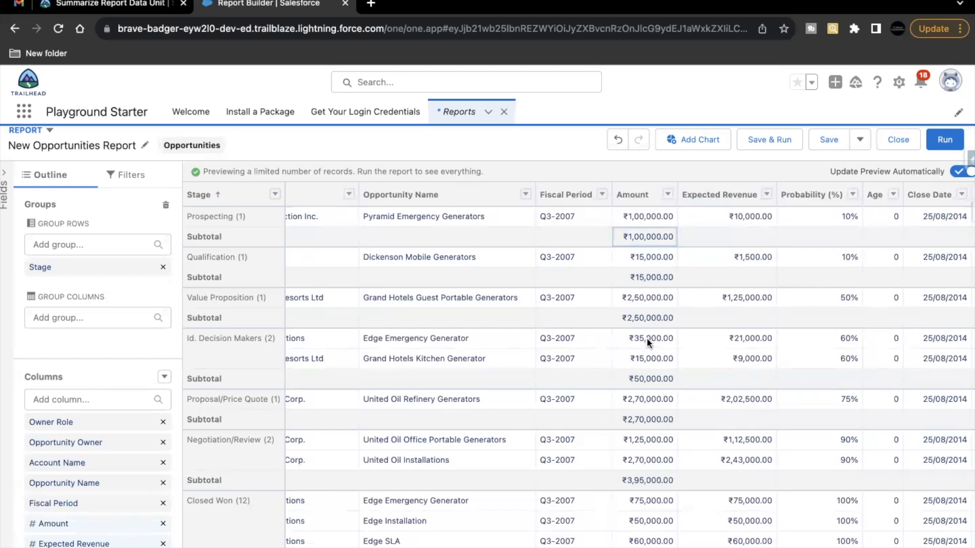
mouse_move(643, 352)
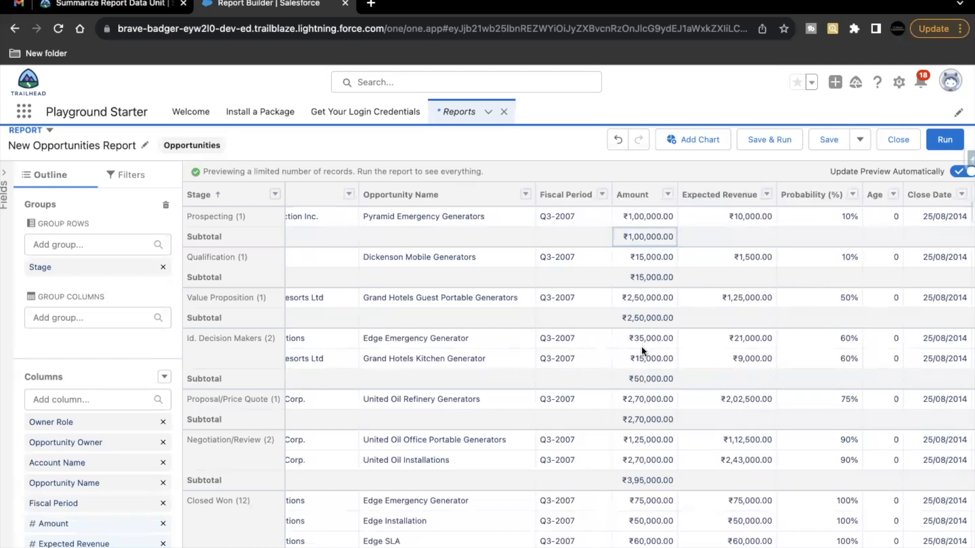
mouse_move(643, 360)
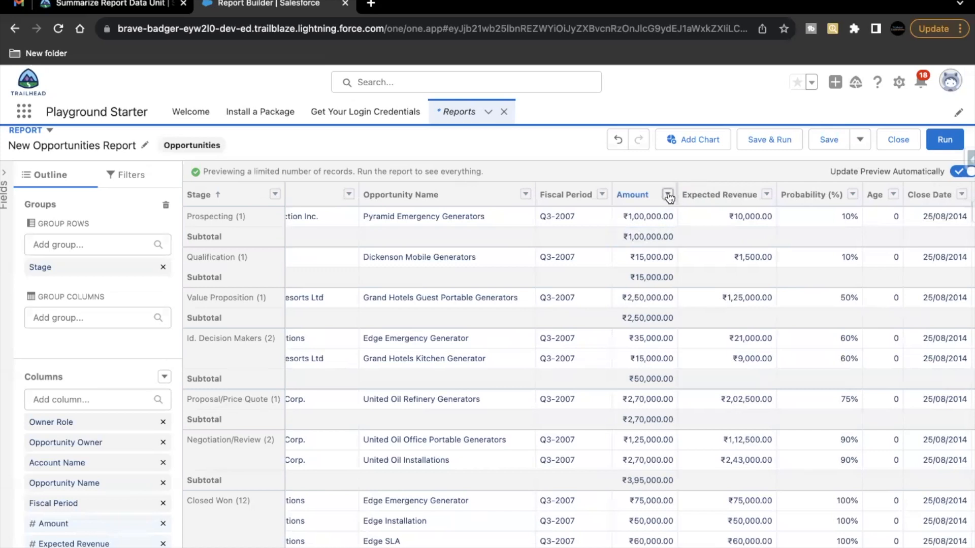
Step: Add an Average summary to the Amount column alongside the Sum
click(668, 195)
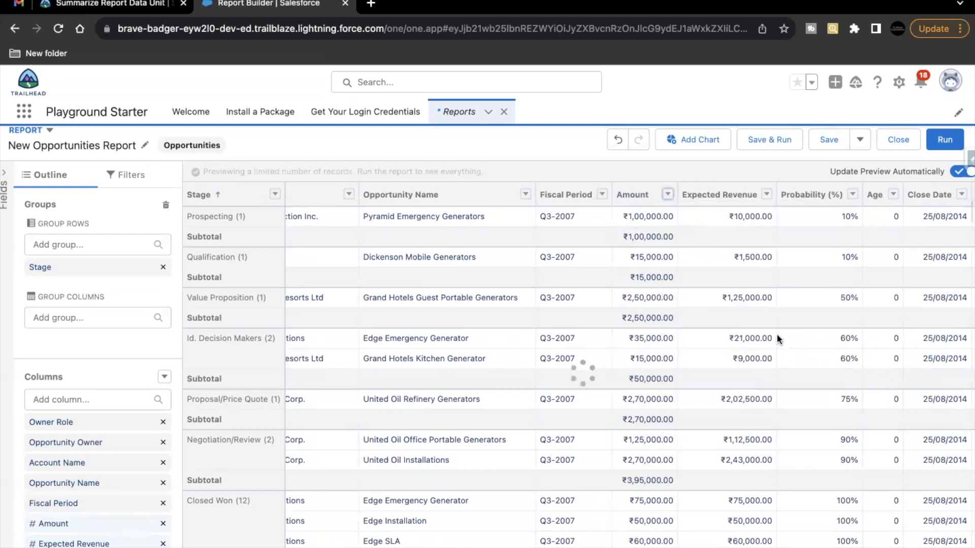
click(668, 194)
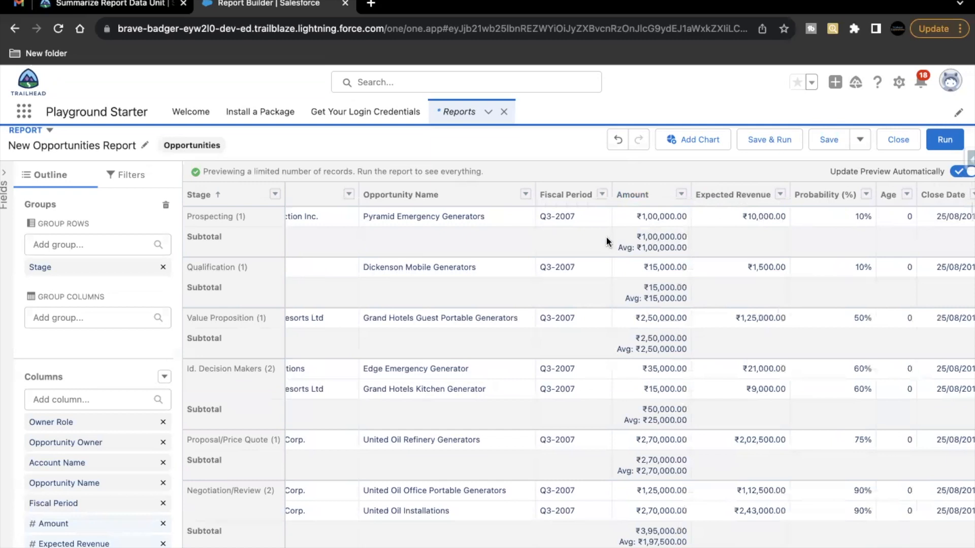
mouse_move(600, 282)
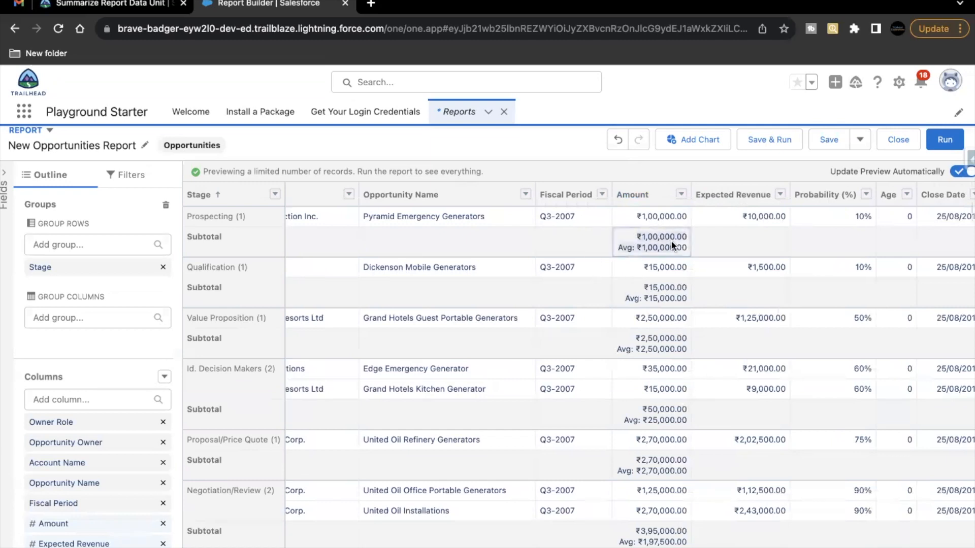
mouse_move(652, 345)
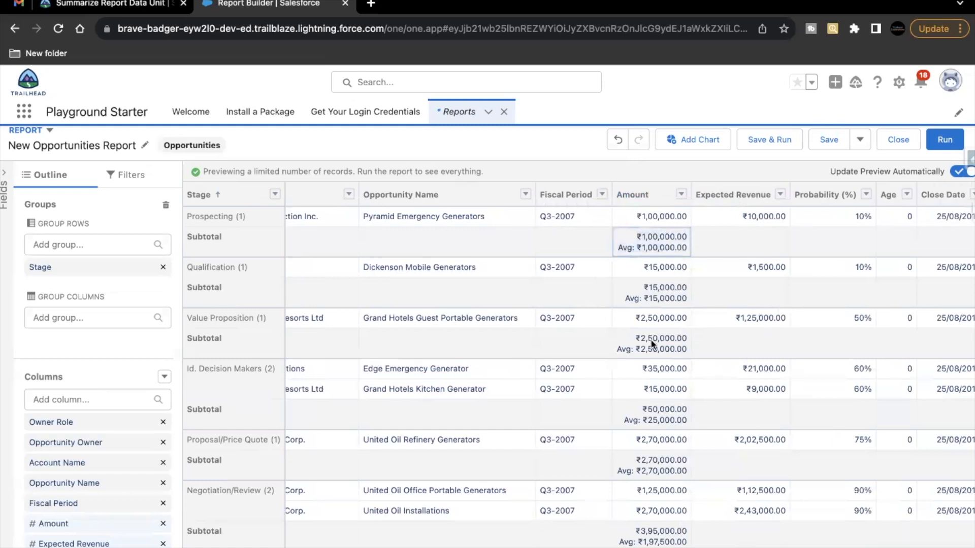
scroll(down, 3)
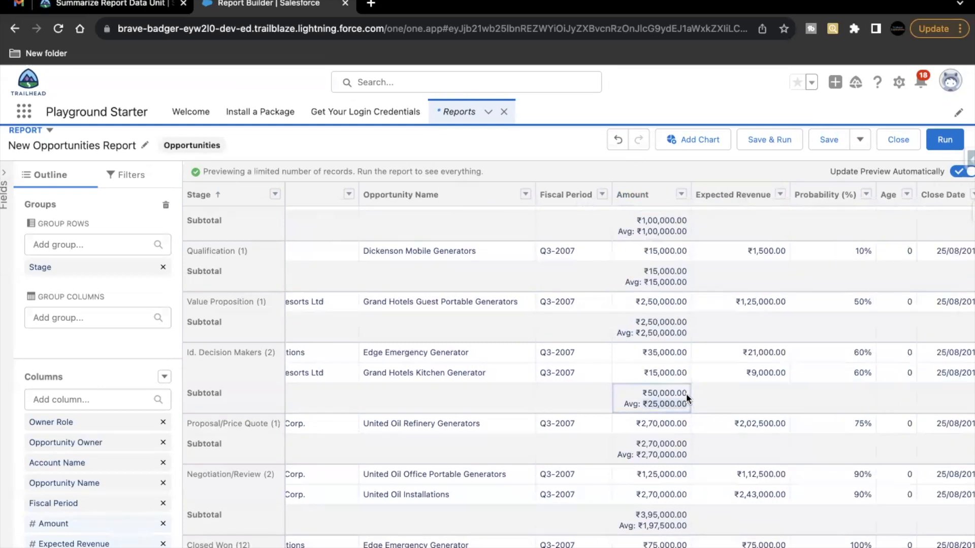
mouse_move(633, 194)
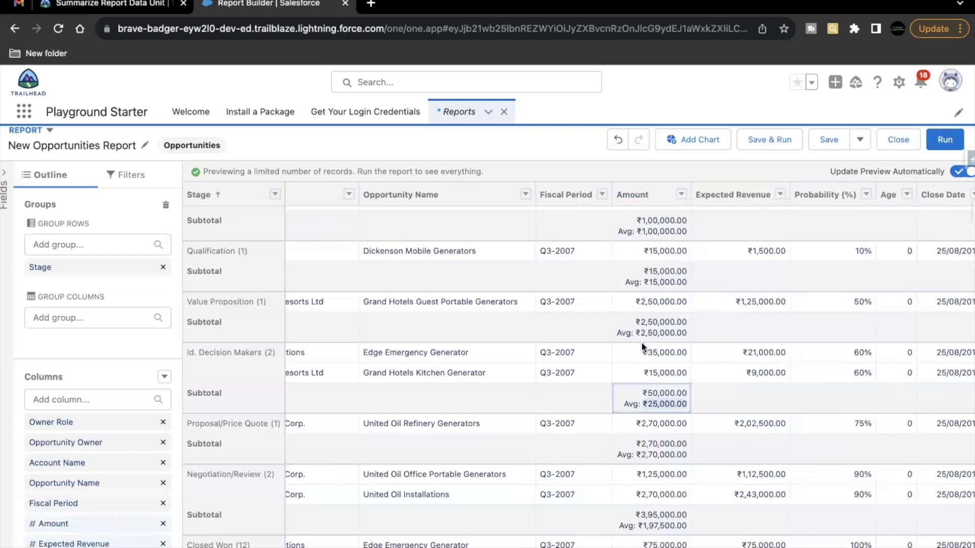
mouse_move(644, 328)
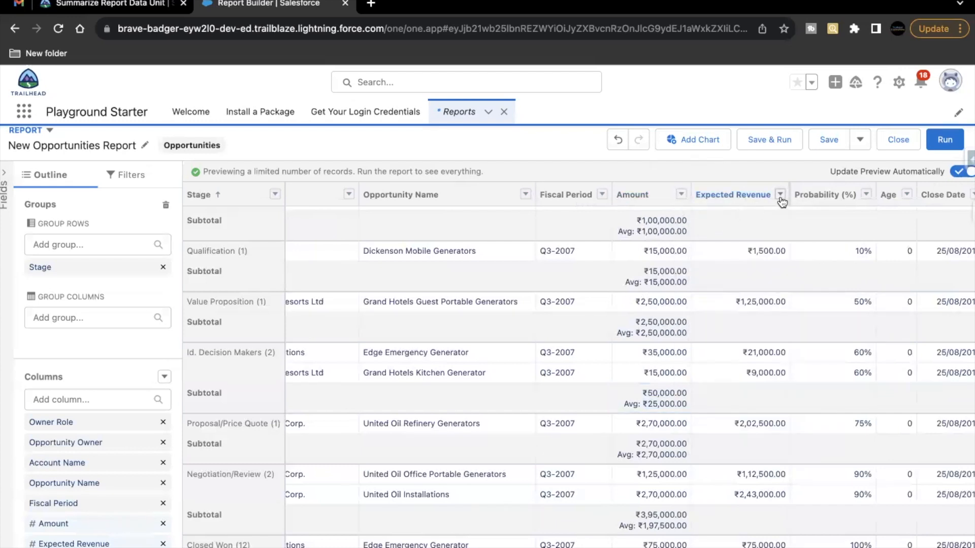
Step: Summarize the Expected Revenue column with both Sum and Average per Stage
click(779, 194)
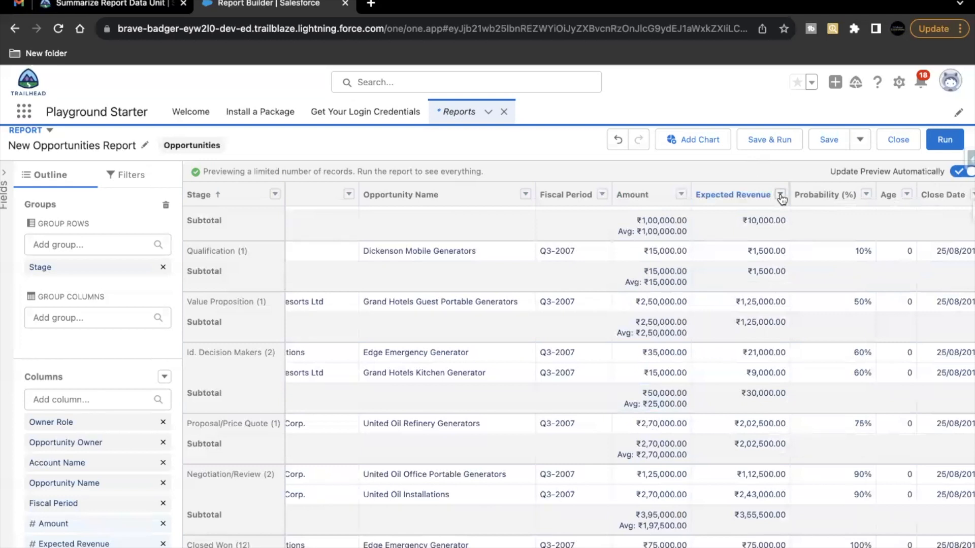
click(780, 194)
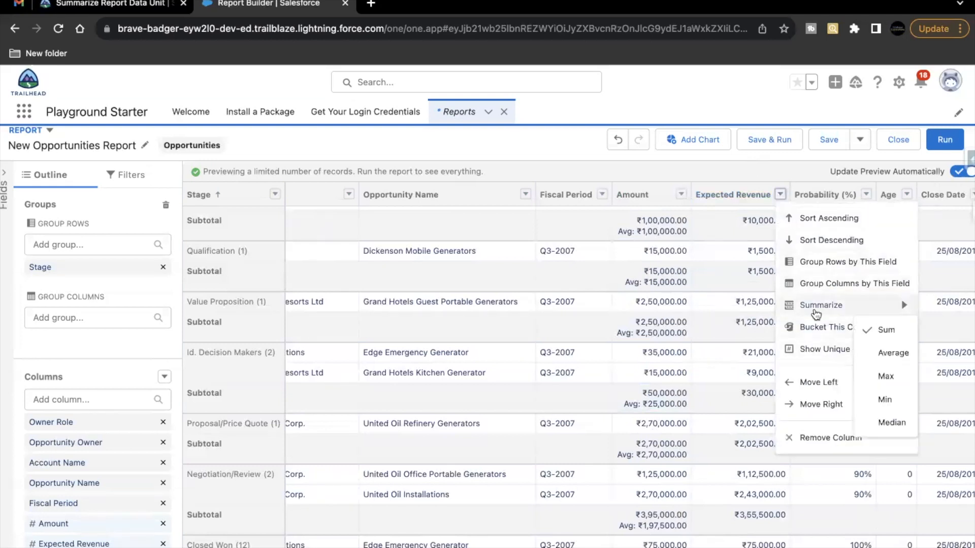
click(893, 352)
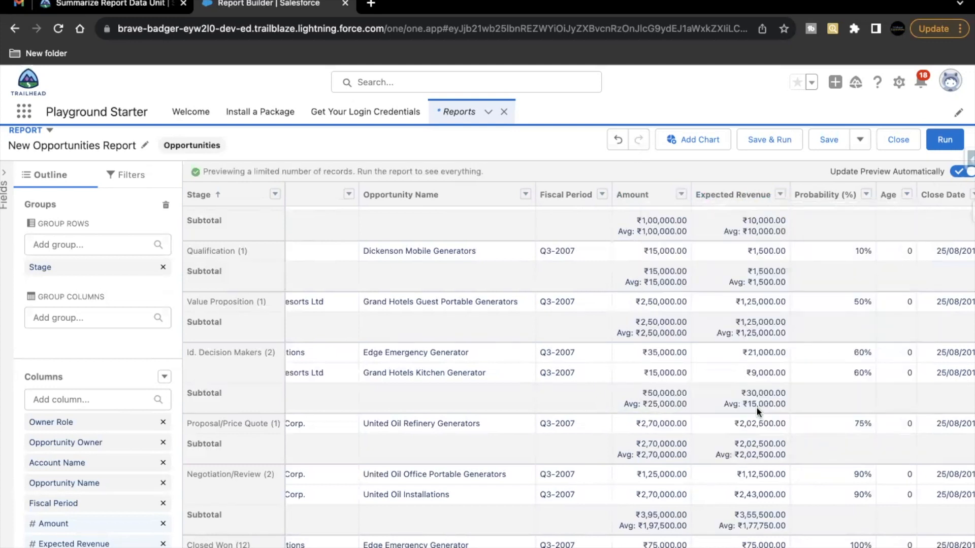
scroll(down, 3)
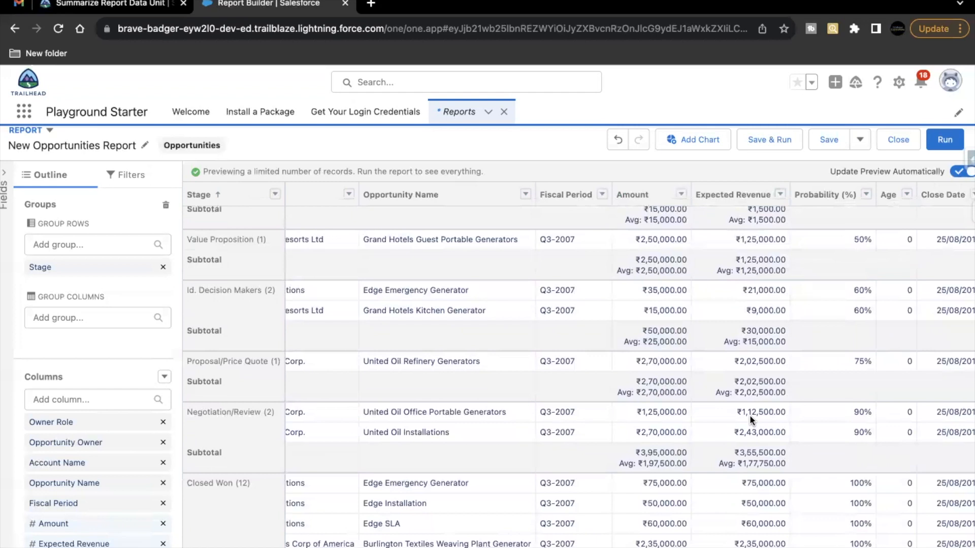
scroll(down, 3)
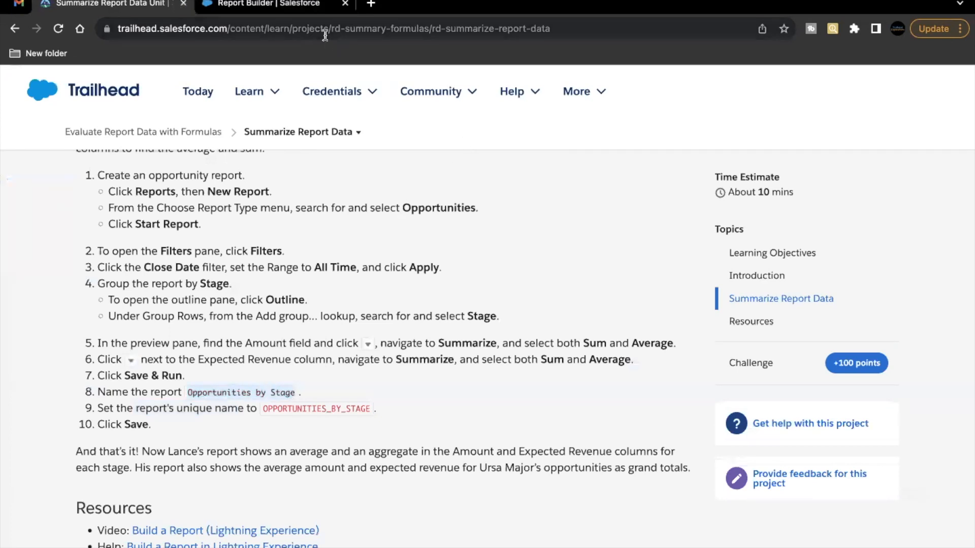
click(261, 4)
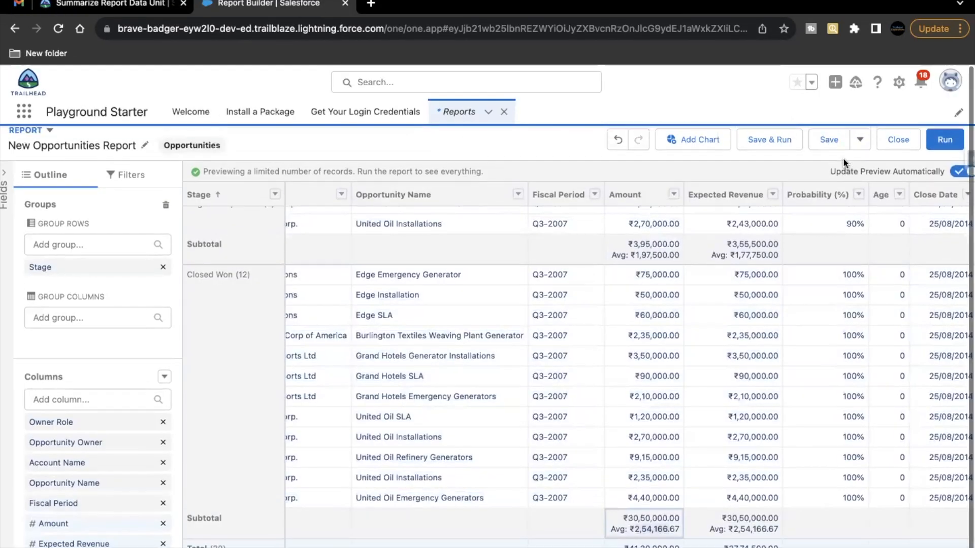
Step: Save the report as 'Opportunities by Stage' and return to the Trailhead instructions
click(827, 139)
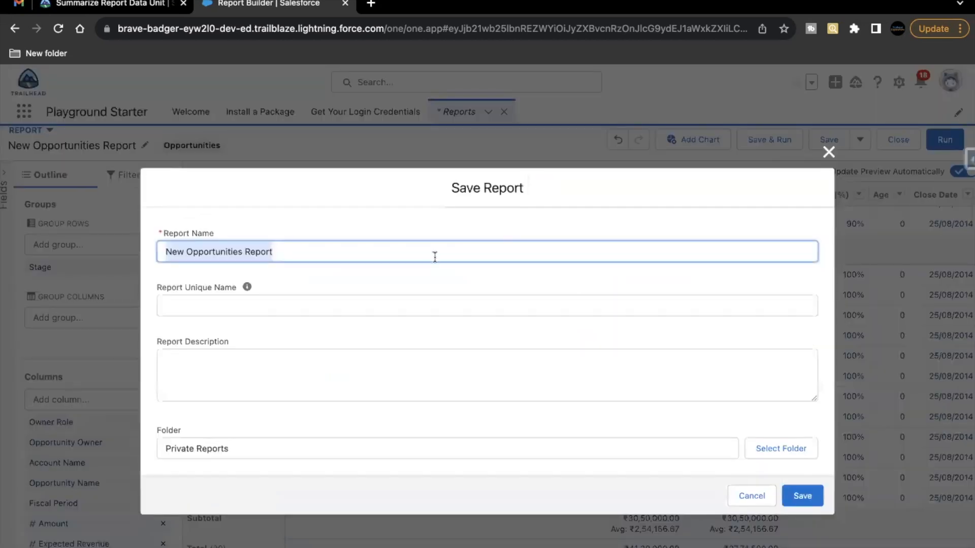
text(Opportunities by Stage)
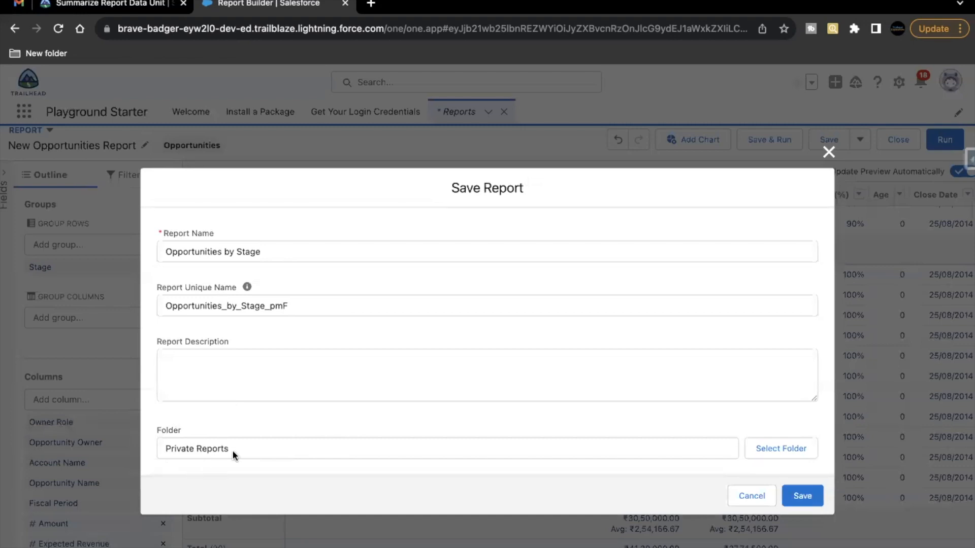
mouse_move(240, 454)
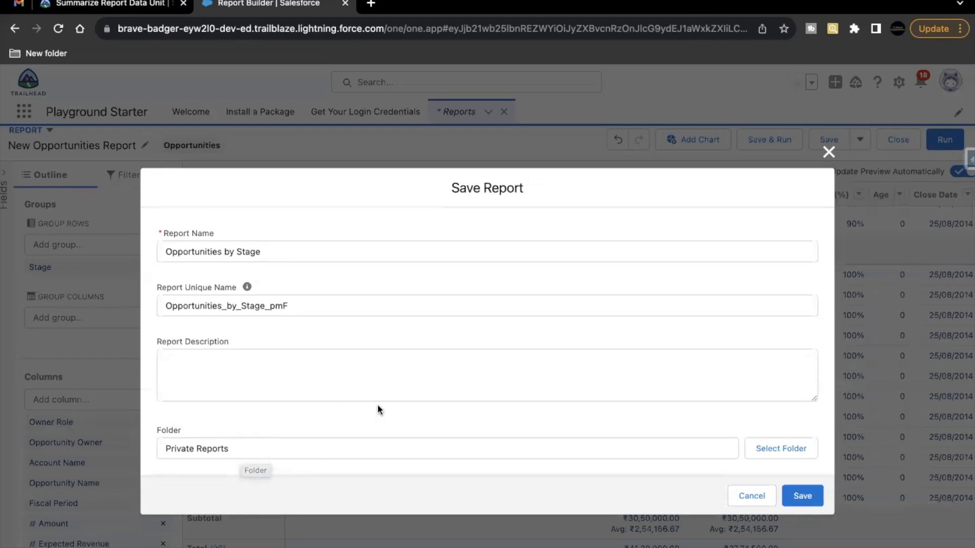
click(801, 496)
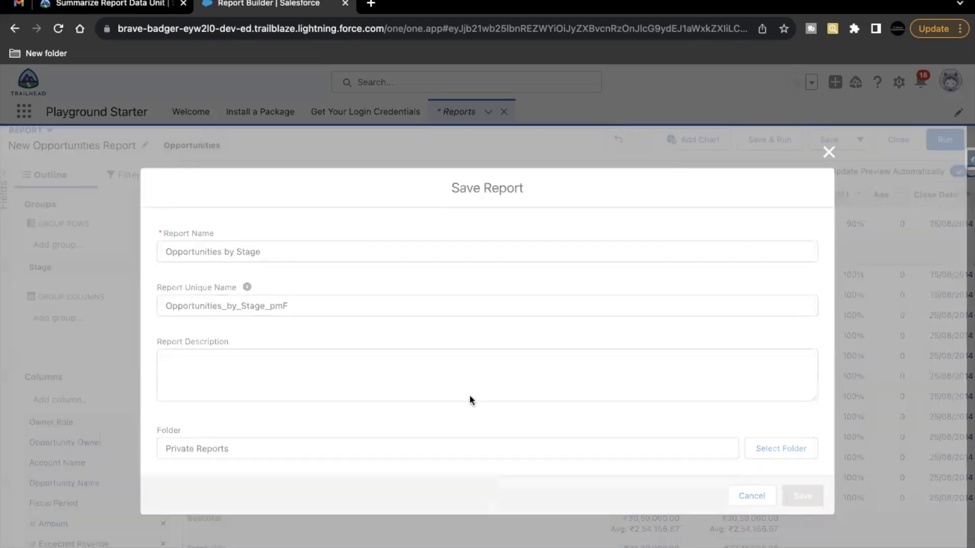
click(802, 495)
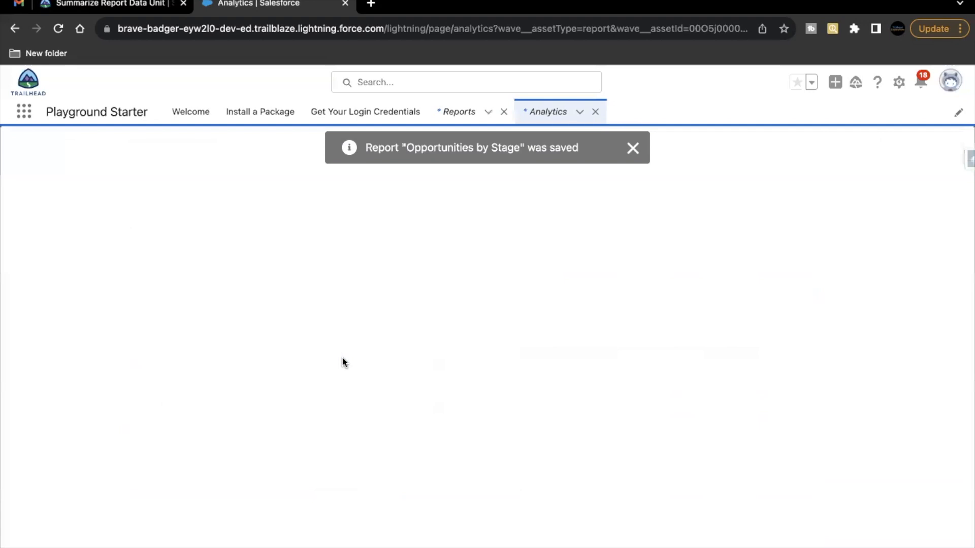
click(112, 6)
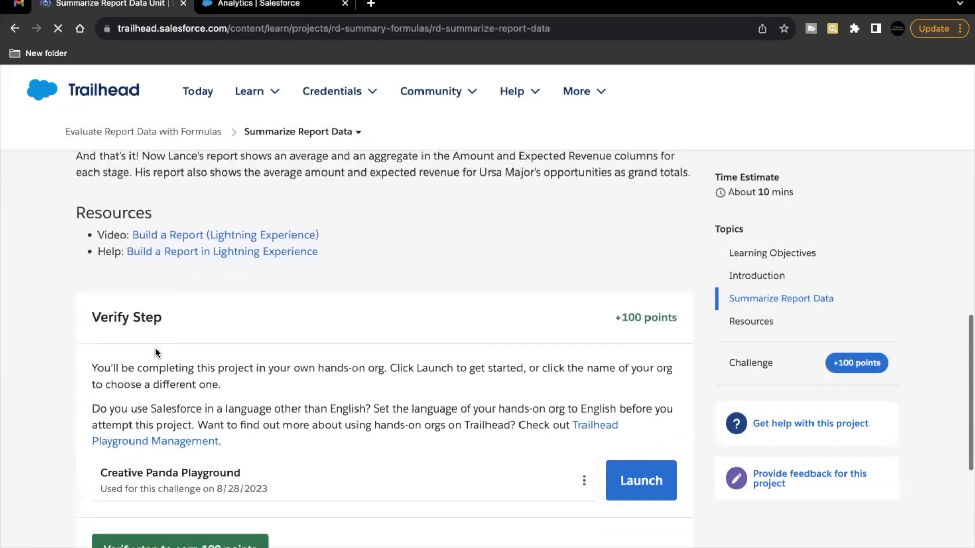